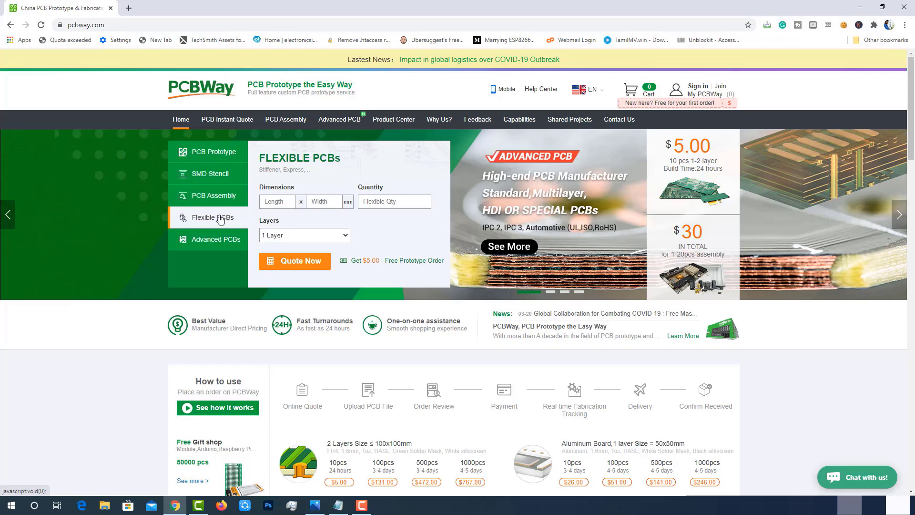
Request a PCBWay quote for ten 46.1 × 88.9 mm, 2-layer, 1.6 mm boards
click(214, 239)
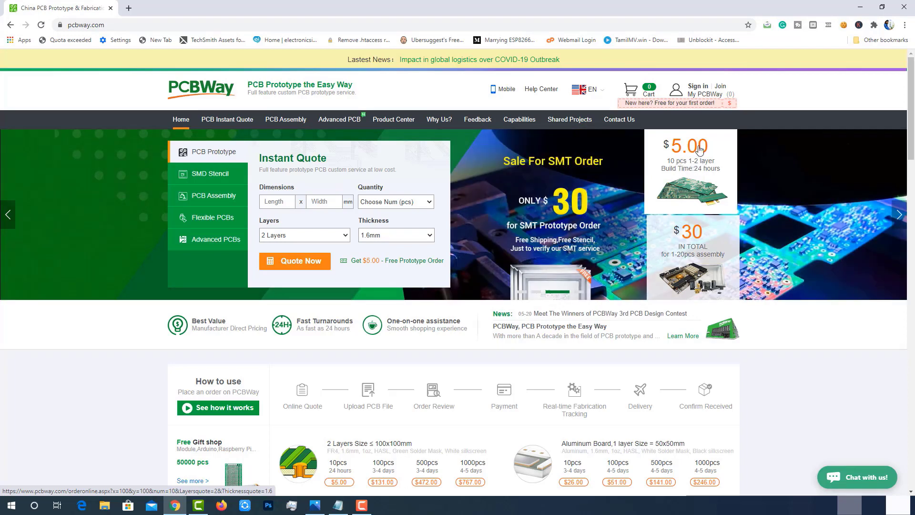
mouse_move(706, 175)
text(88.9)
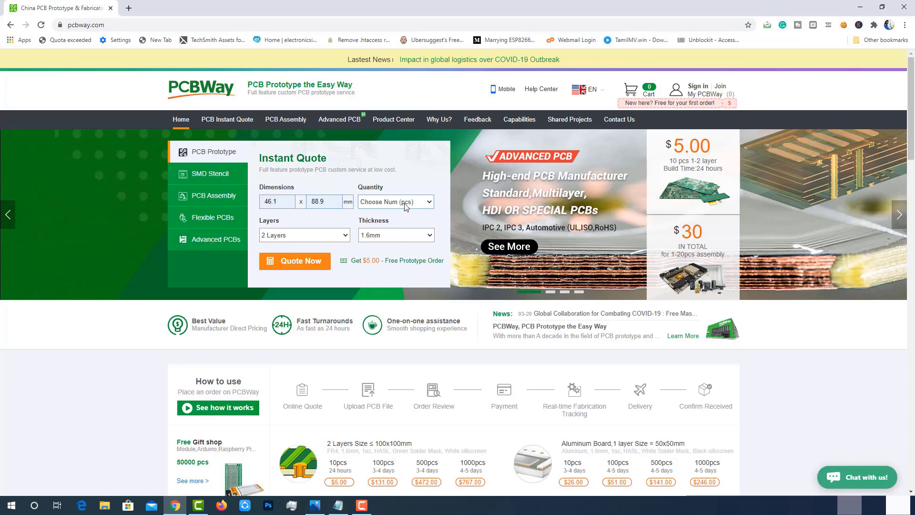
click(395, 201)
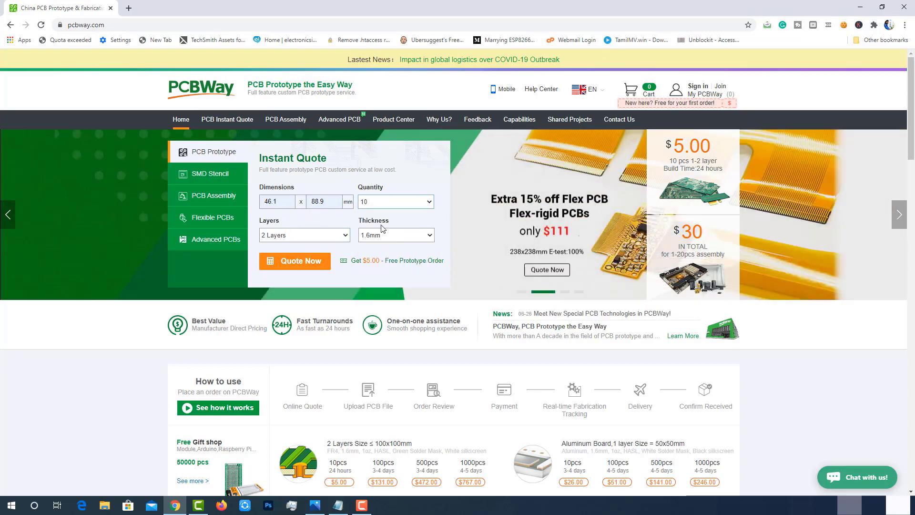
click(295, 260)
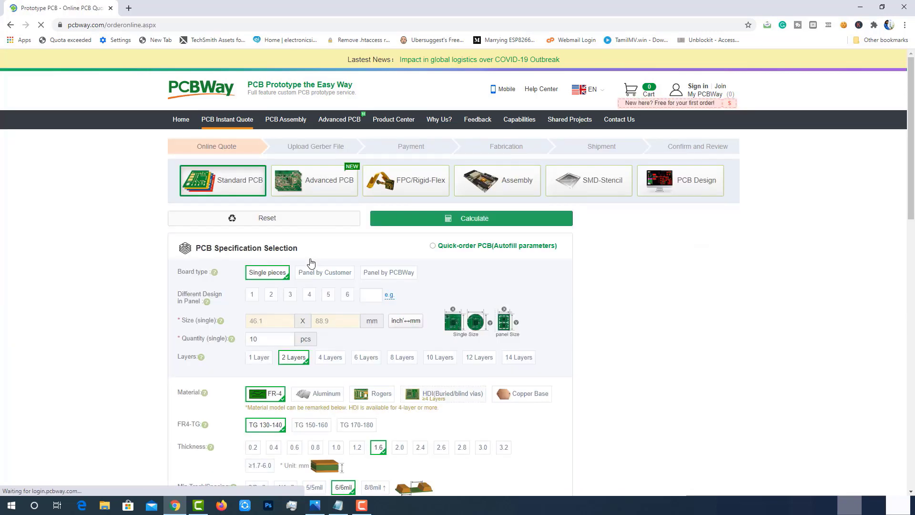
click(470, 218)
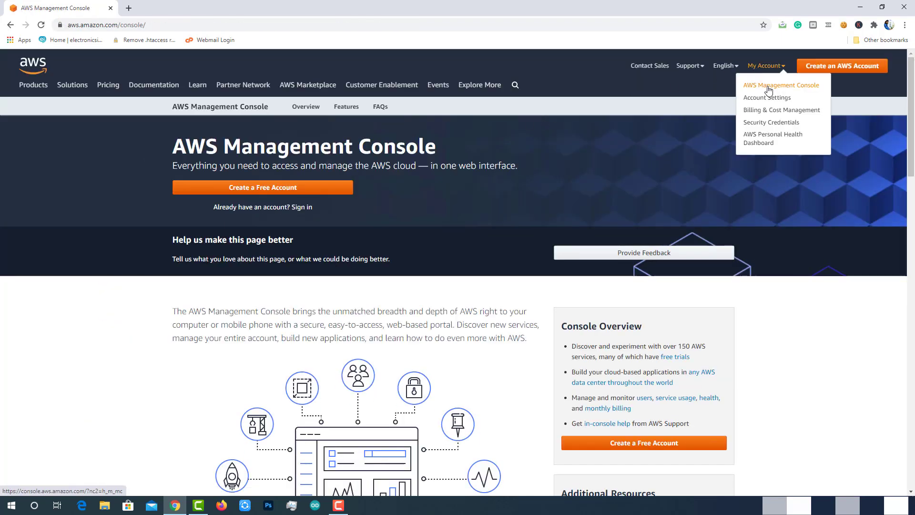
Search for IoT Core from the AWS console home and open it
click(781, 85)
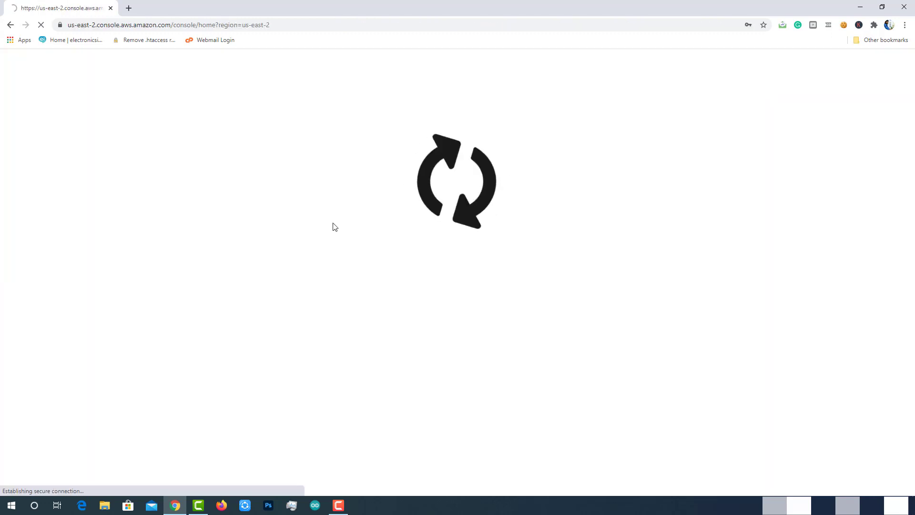
text(IoT)
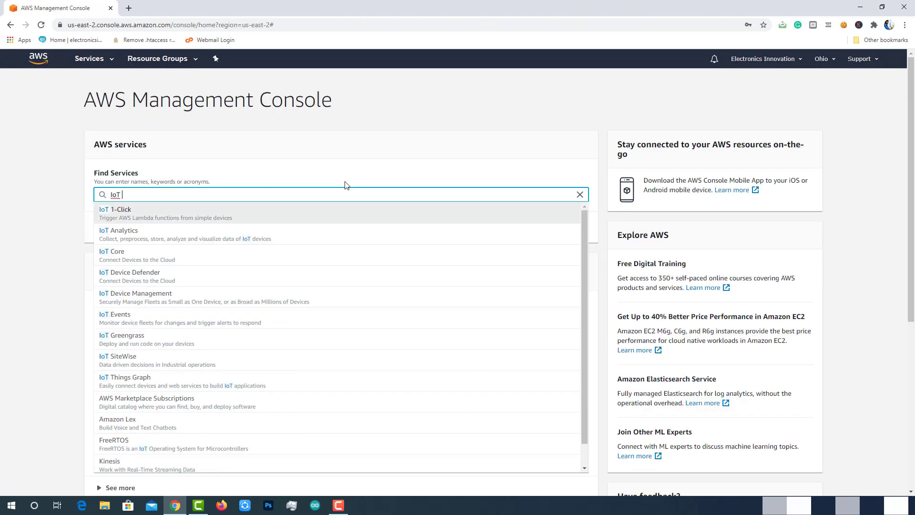
text(Co)
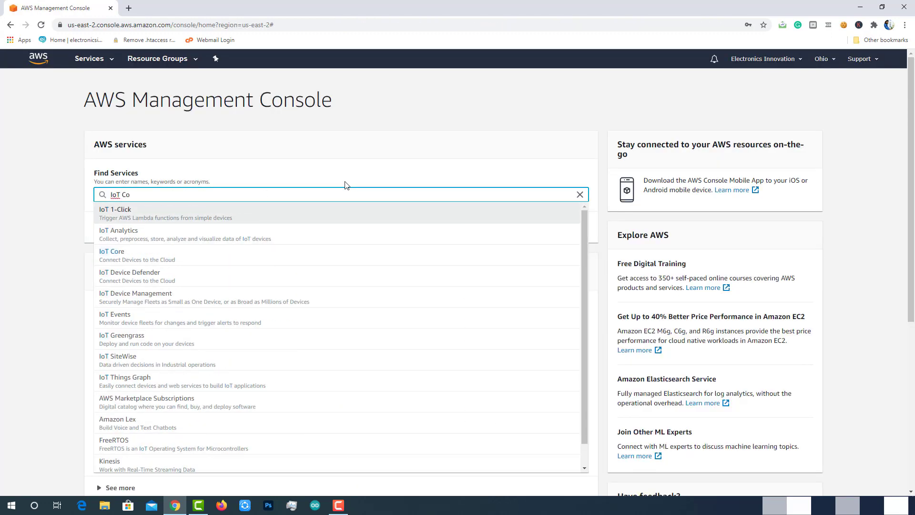
text(re)
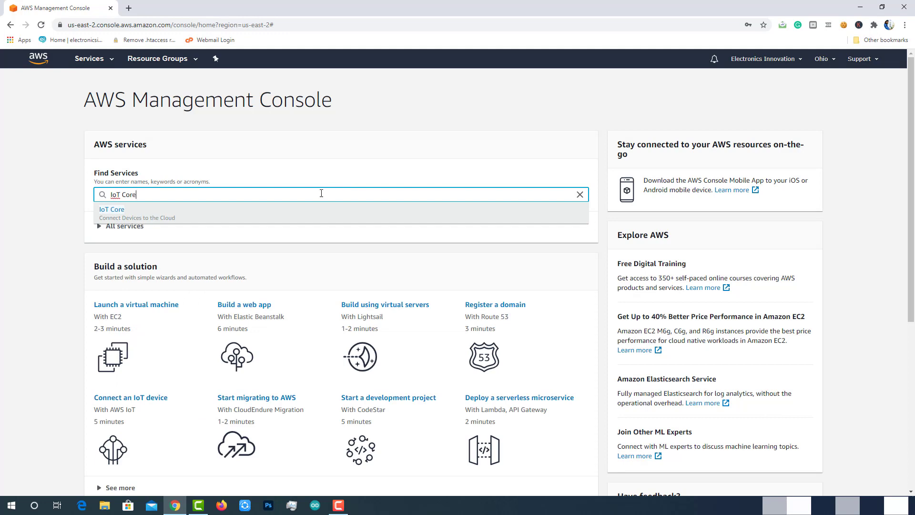
click(111, 208)
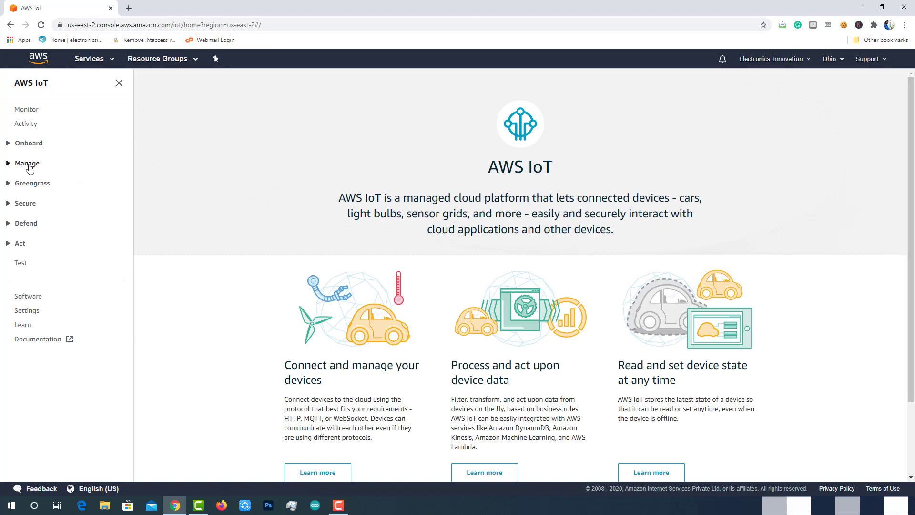
Create a single thing named EI_ESP32_DHT and continue to the certificate step
click(27, 163)
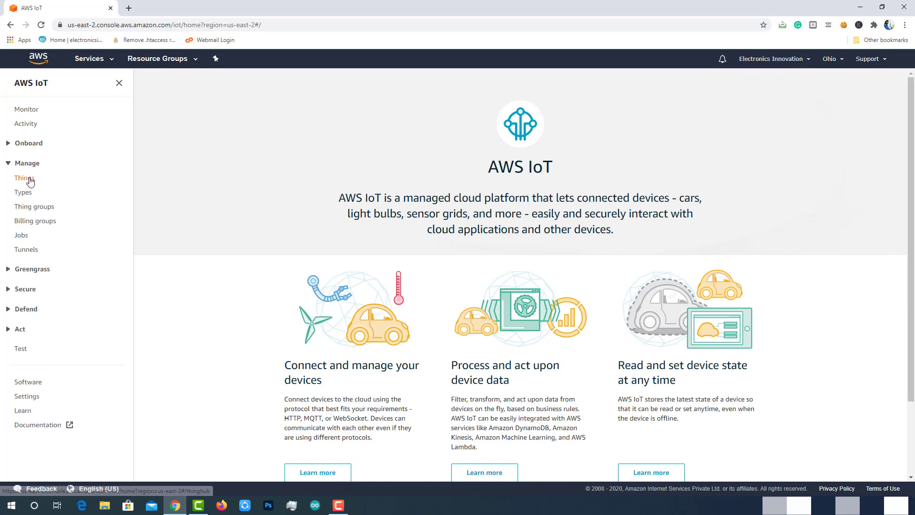
click(24, 178)
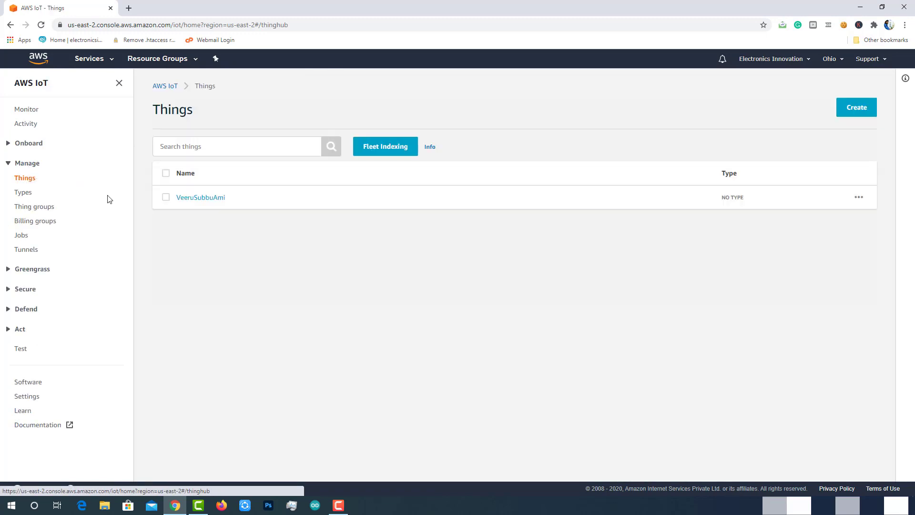
click(856, 108)
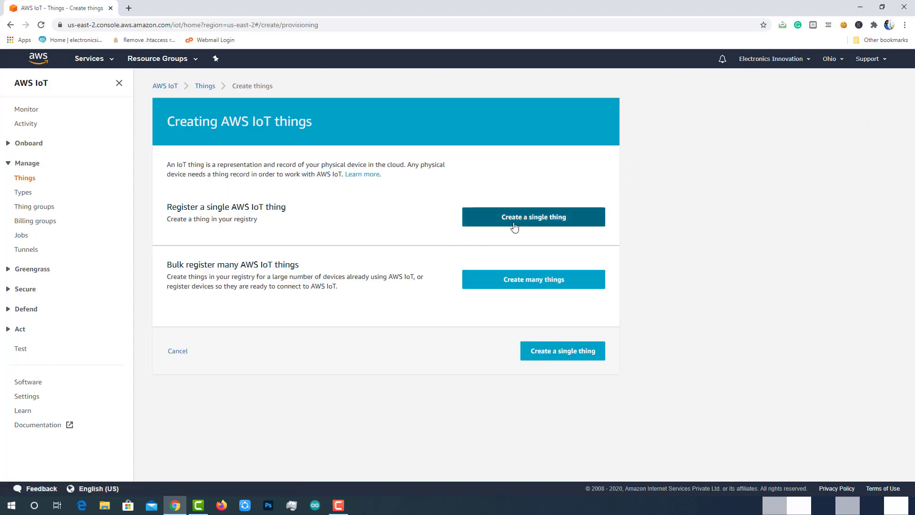
click(533, 217)
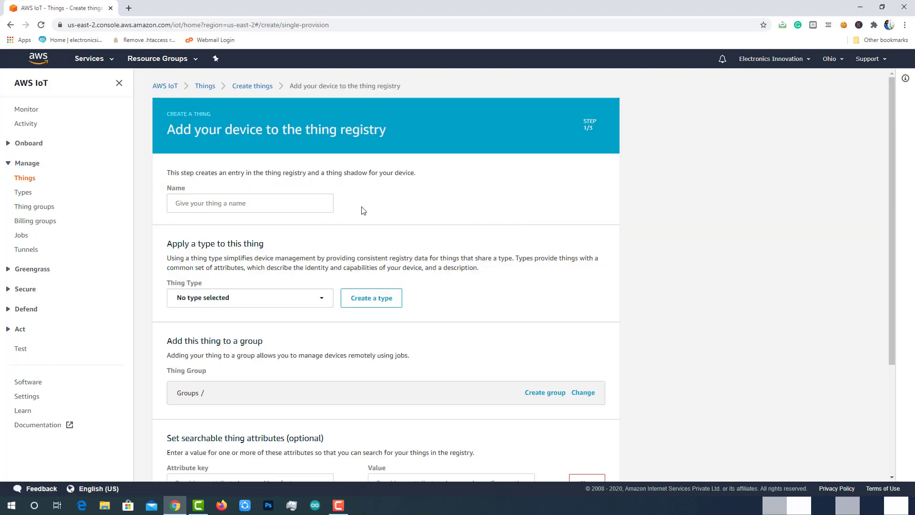
text(El)
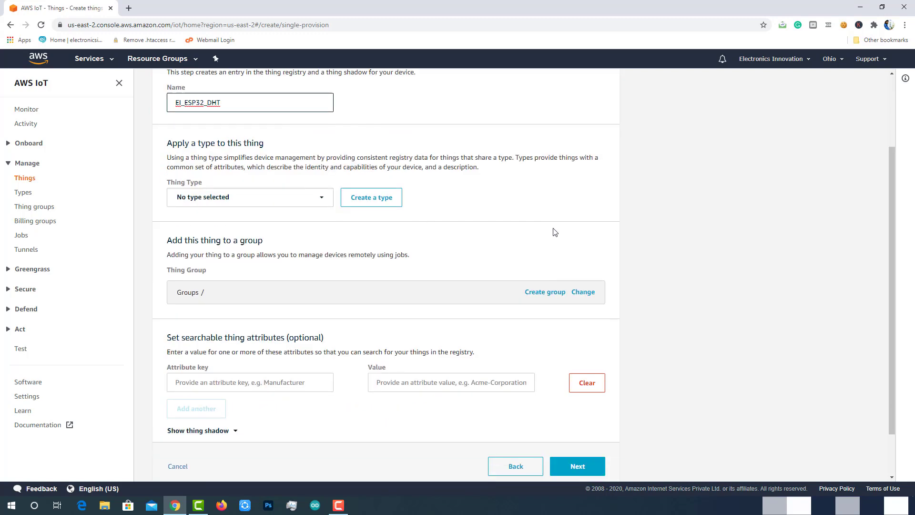
click(576, 465)
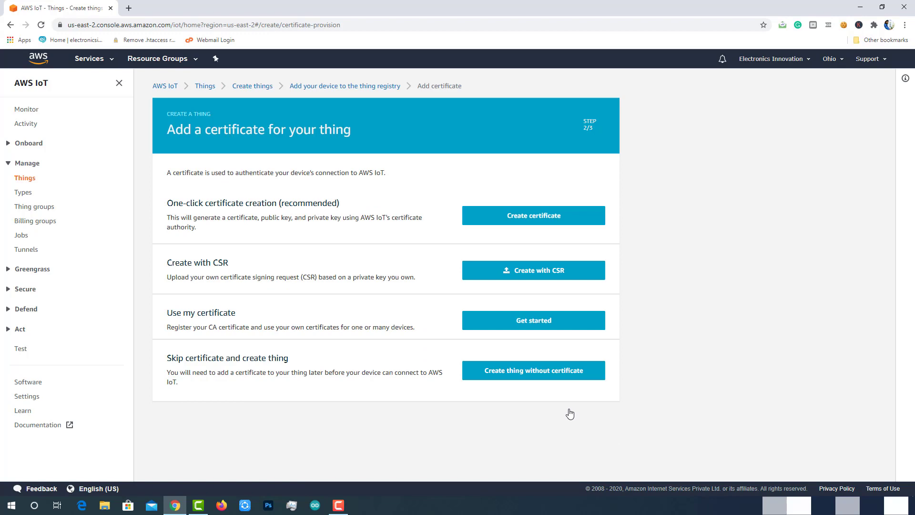
mouse_move(533, 215)
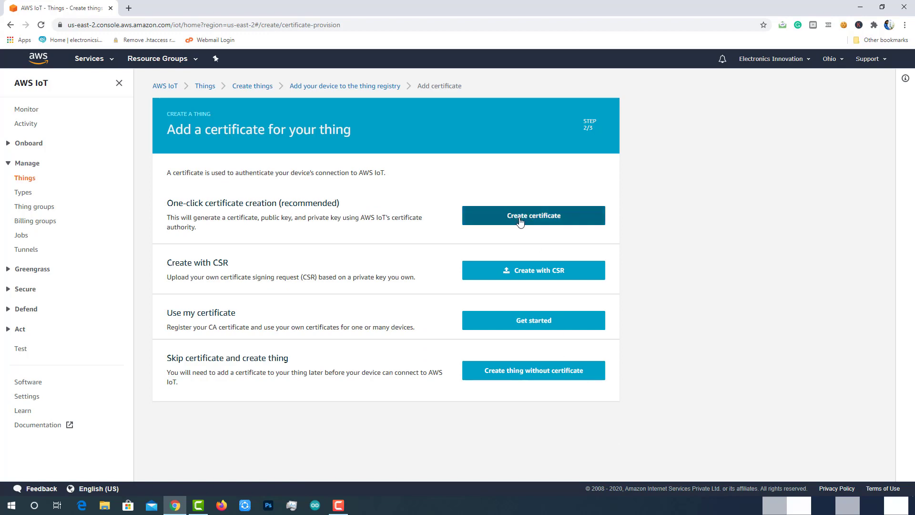
Generate and activate the thing's certificate, downloading the cert, key files and root CA
click(532, 216)
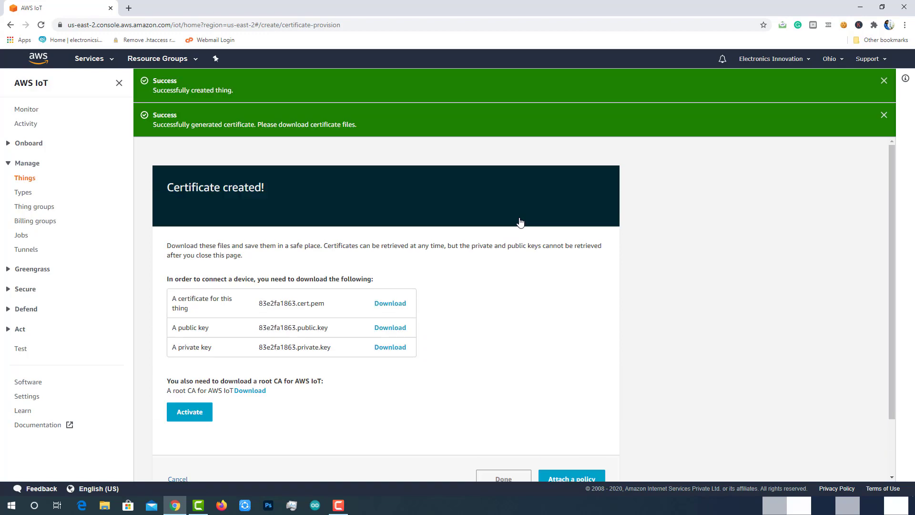
mouse_move(501, 343)
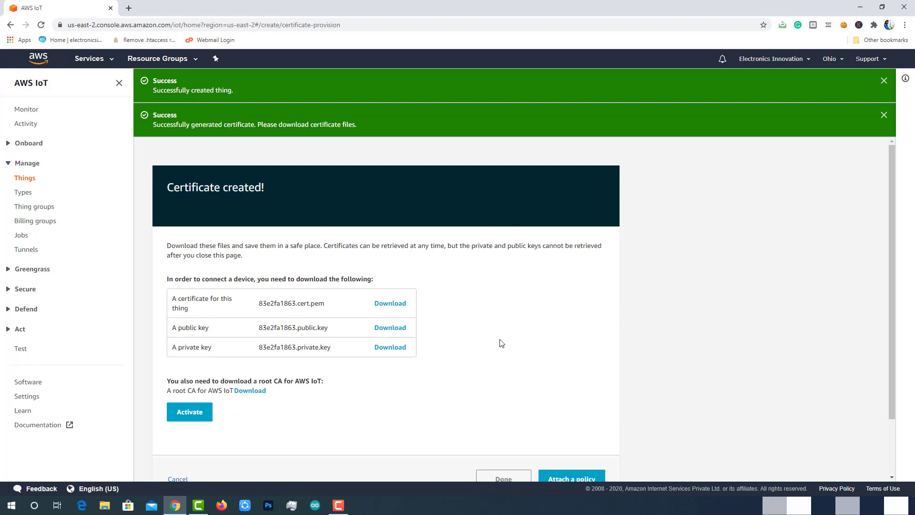
click(390, 328)
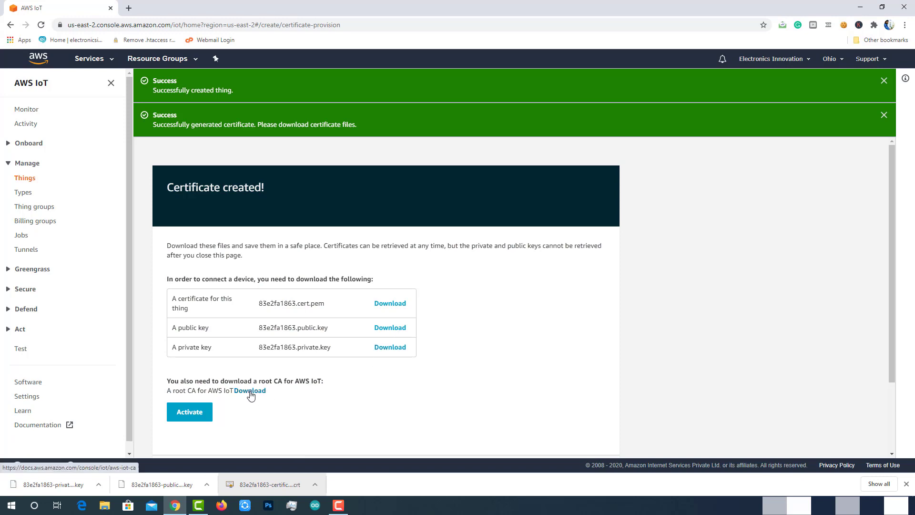
click(249, 390)
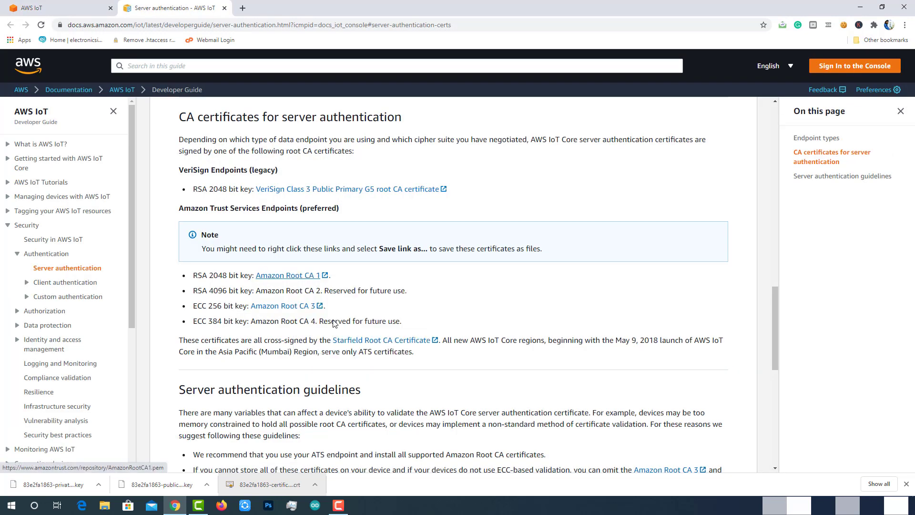
mouse_move(410, 320)
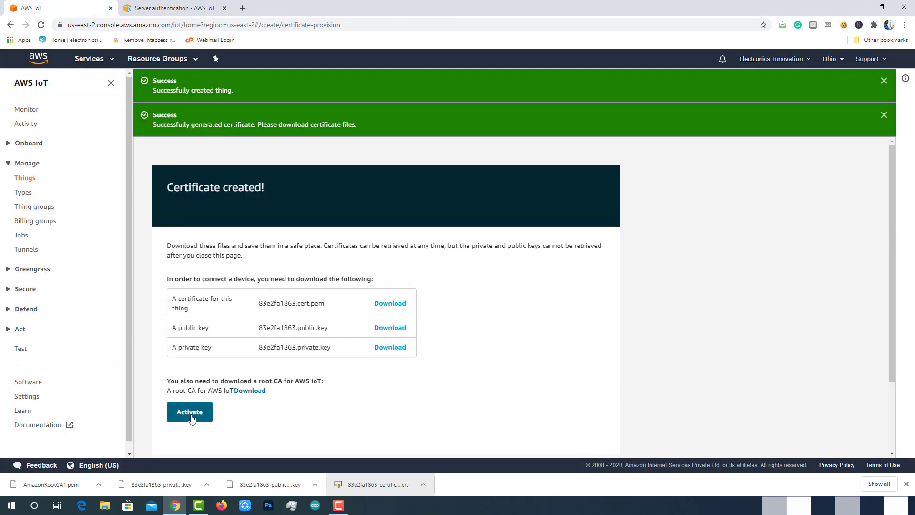
click(189, 411)
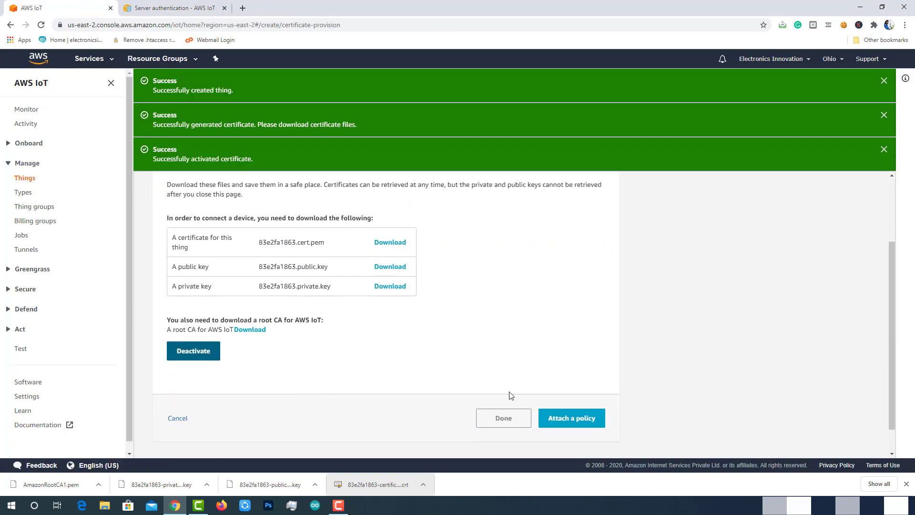
click(502, 418)
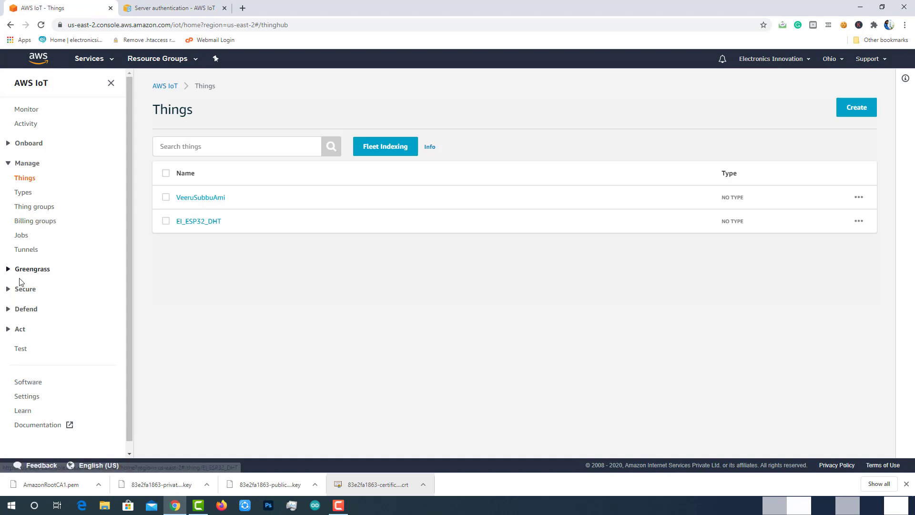
Create policy EI_ESP32_DHT_Policy allowing Action * on Resource *
click(25, 288)
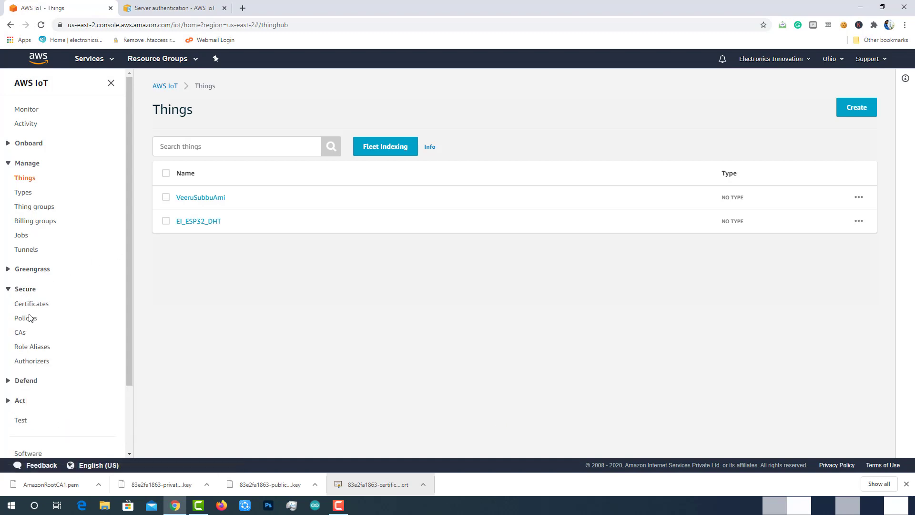
click(26, 318)
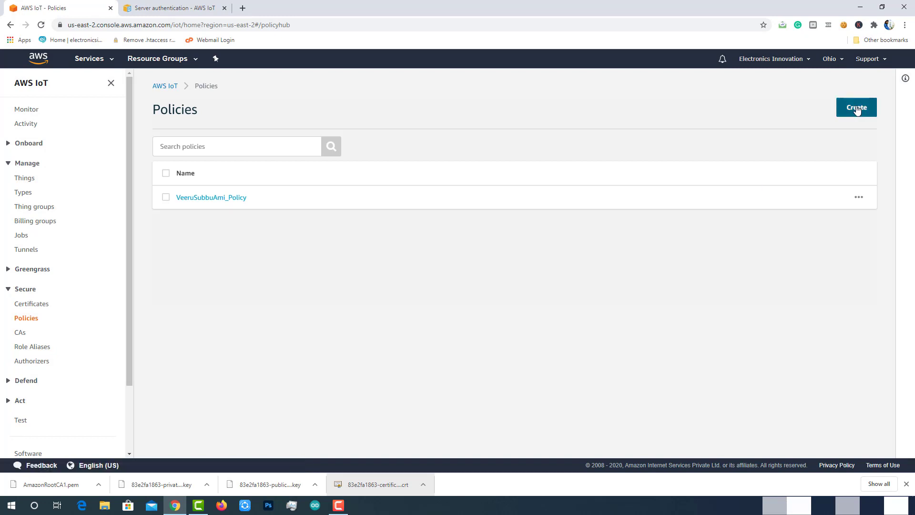
click(856, 108)
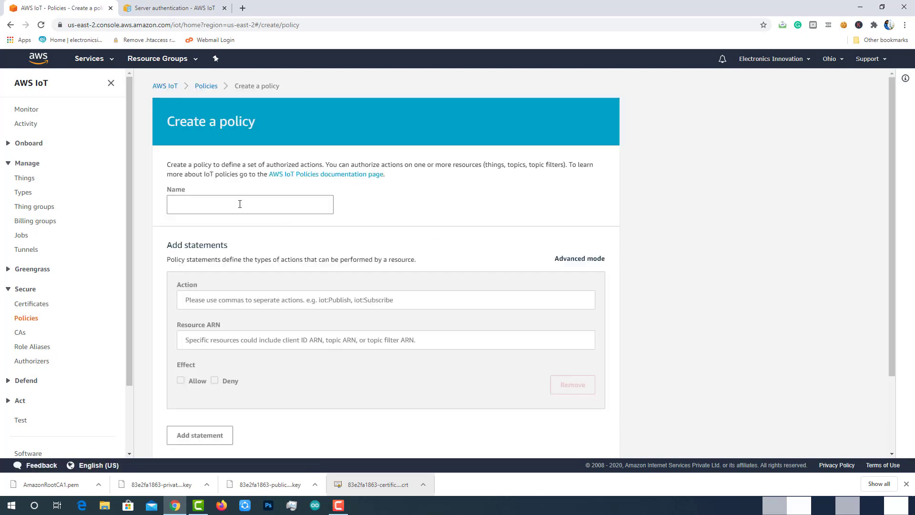
text(EI_ESP32)
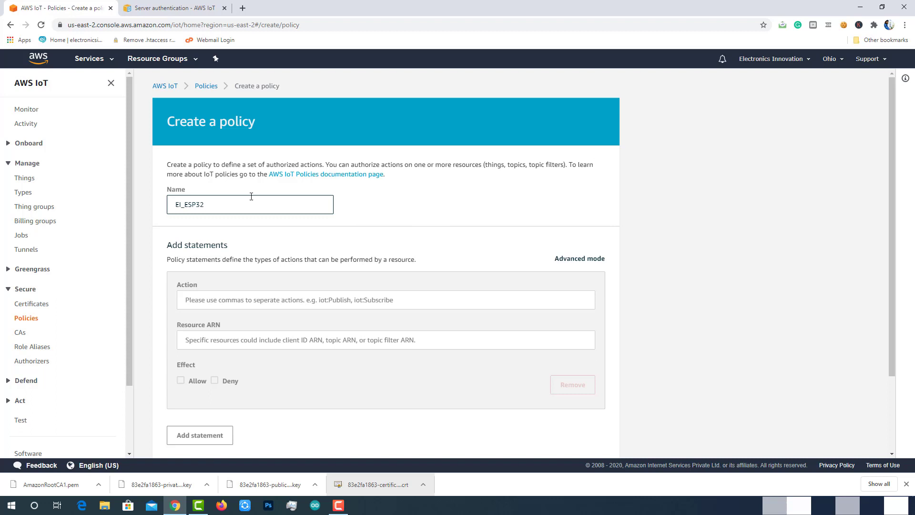
text(_DHT_Policy)
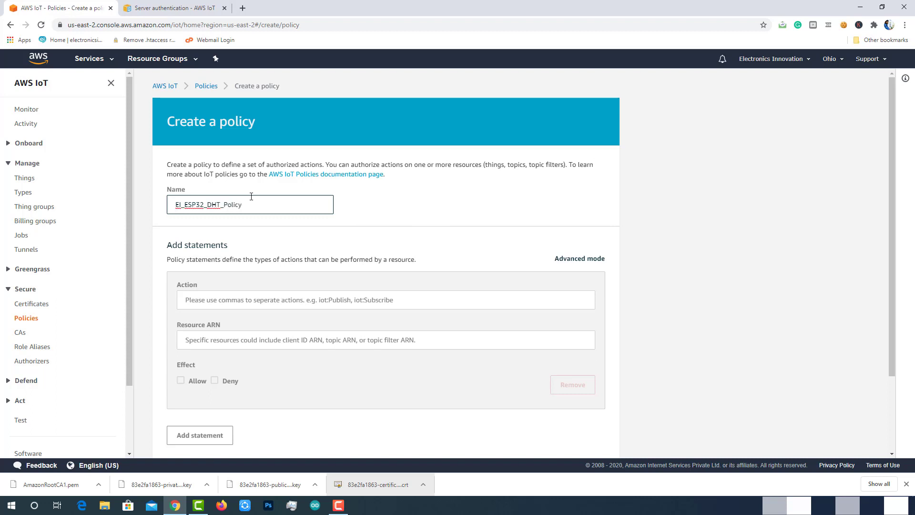
click(385, 299)
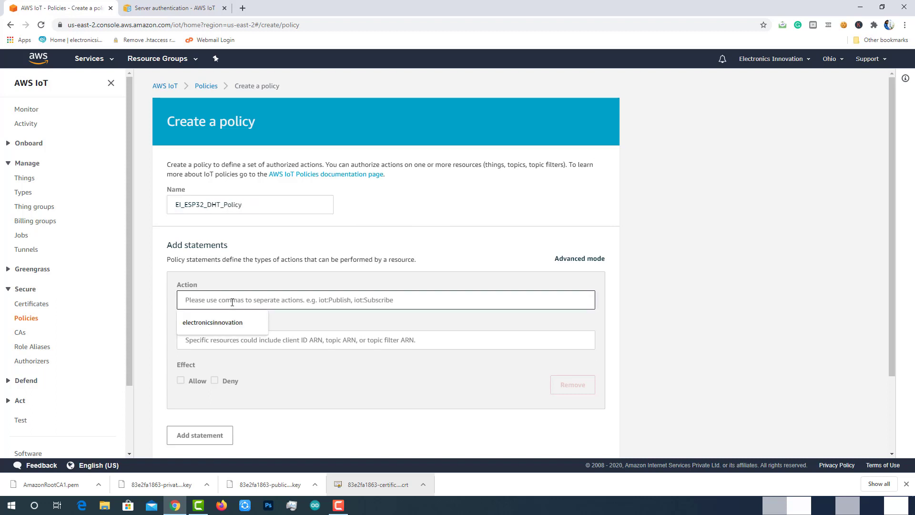
text(*)
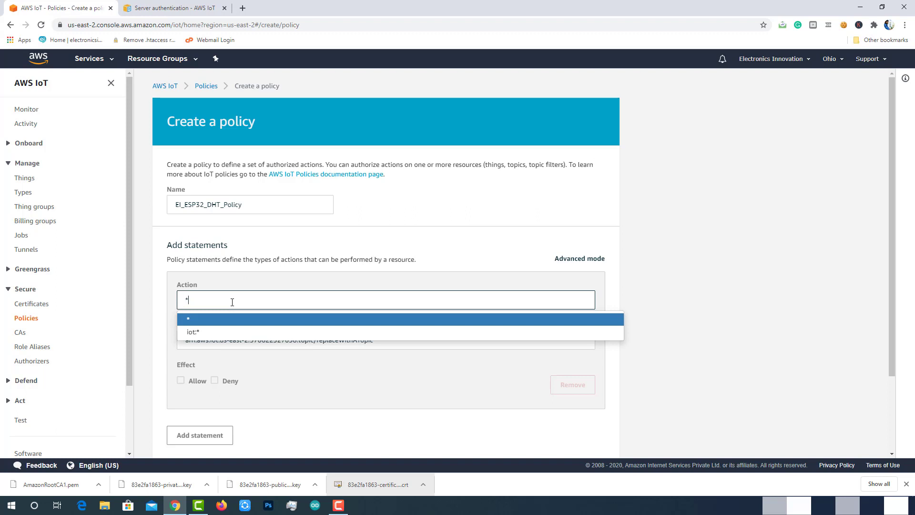
click(398, 318)
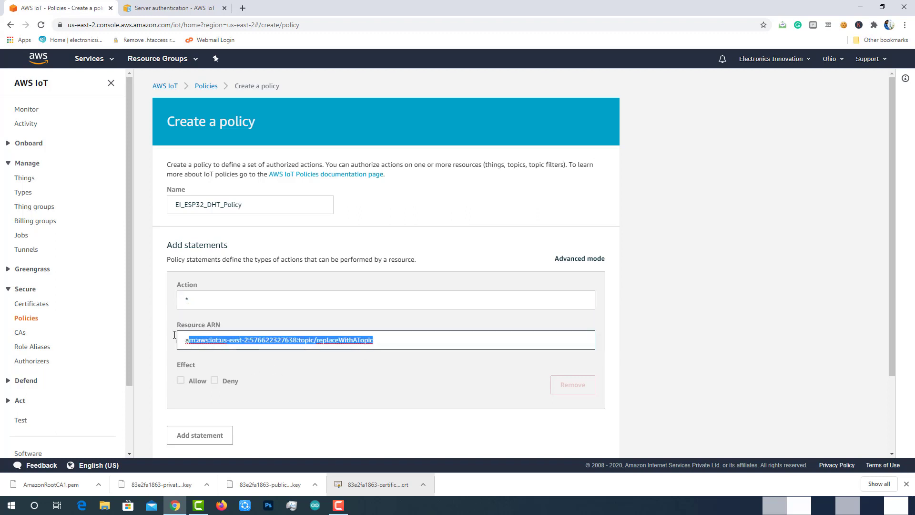
key(Delete)
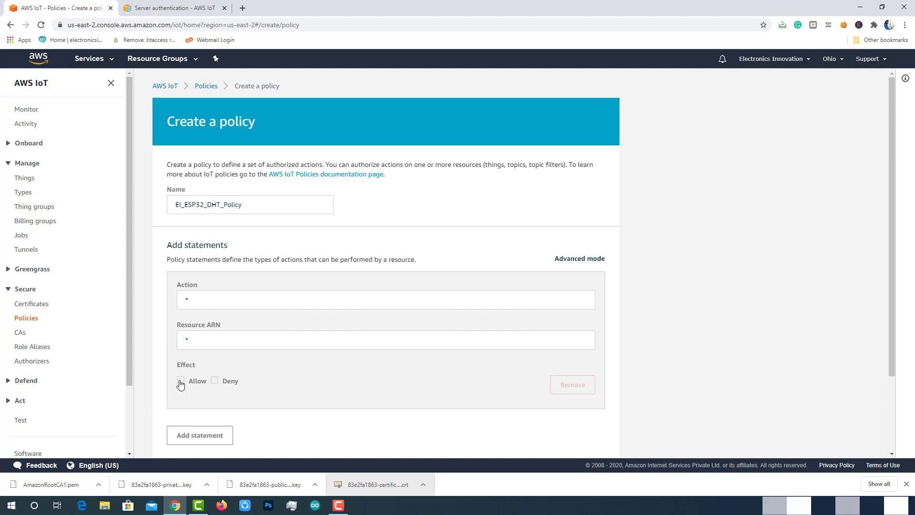
click(181, 381)
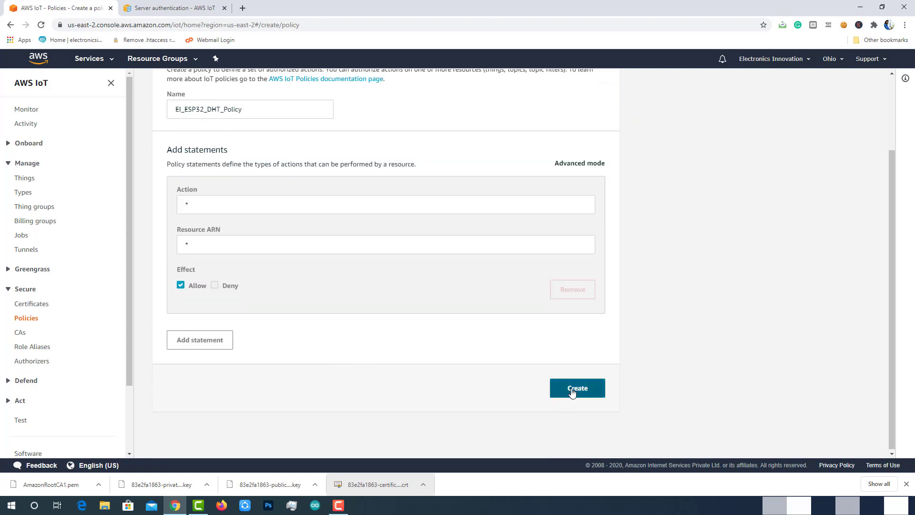
click(32, 304)
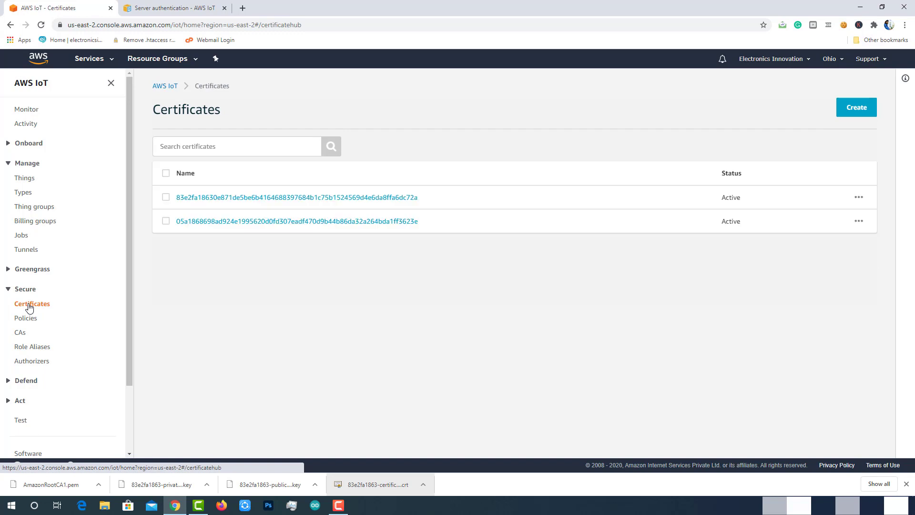
mouse_move(426, 205)
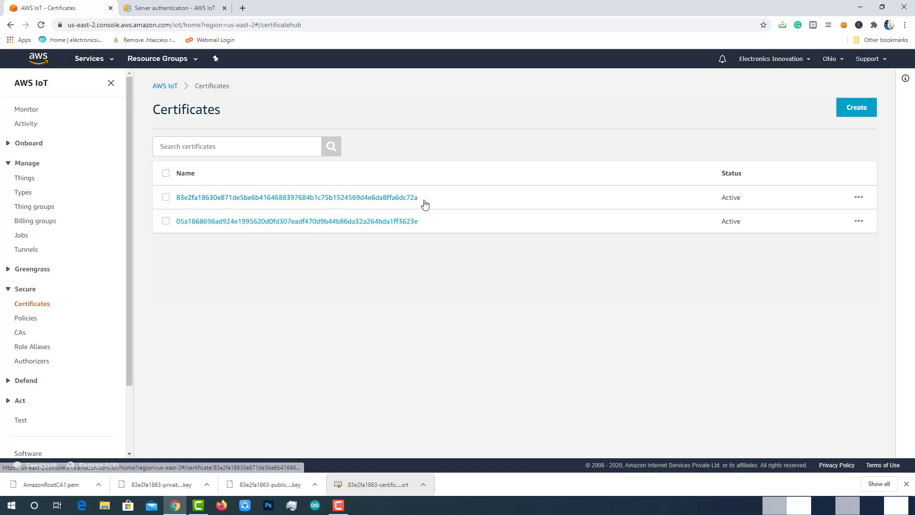
Attach EI_ESP32_DHT_Policy to the first certificate
click(858, 197)
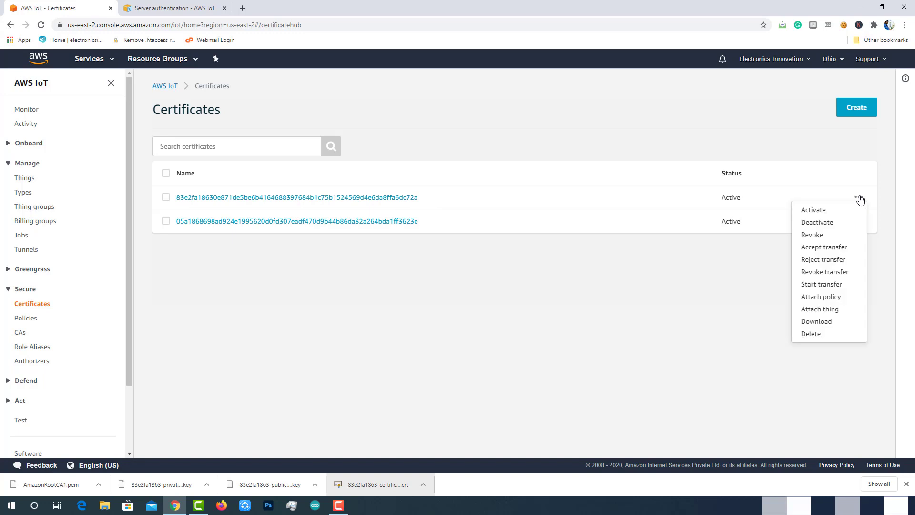
mouse_move(820, 296)
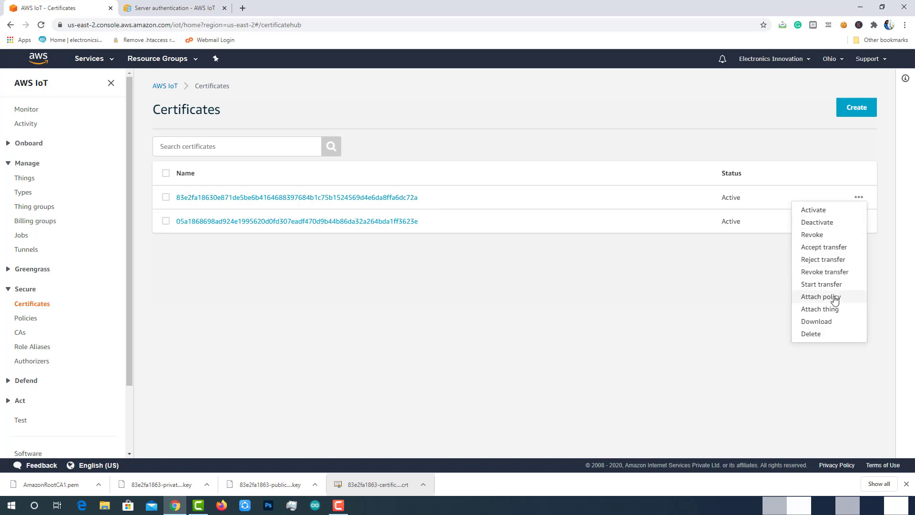
click(820, 296)
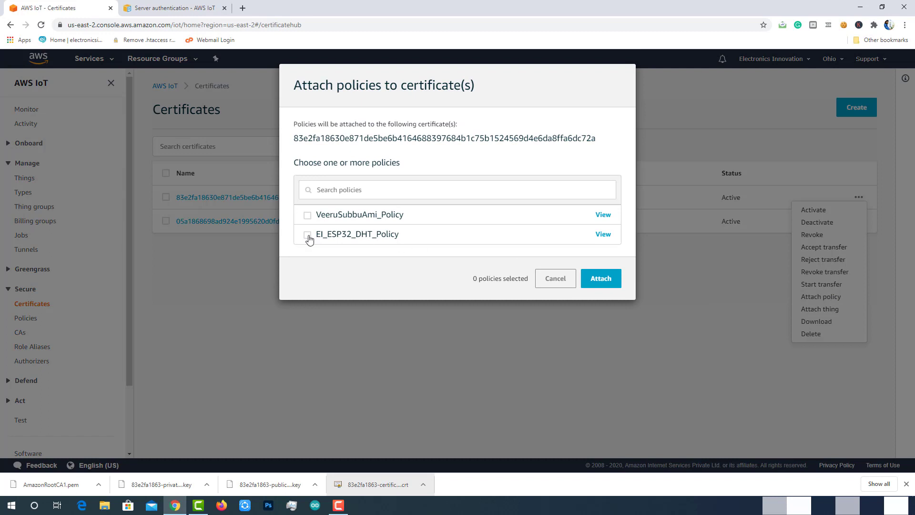
click(307, 234)
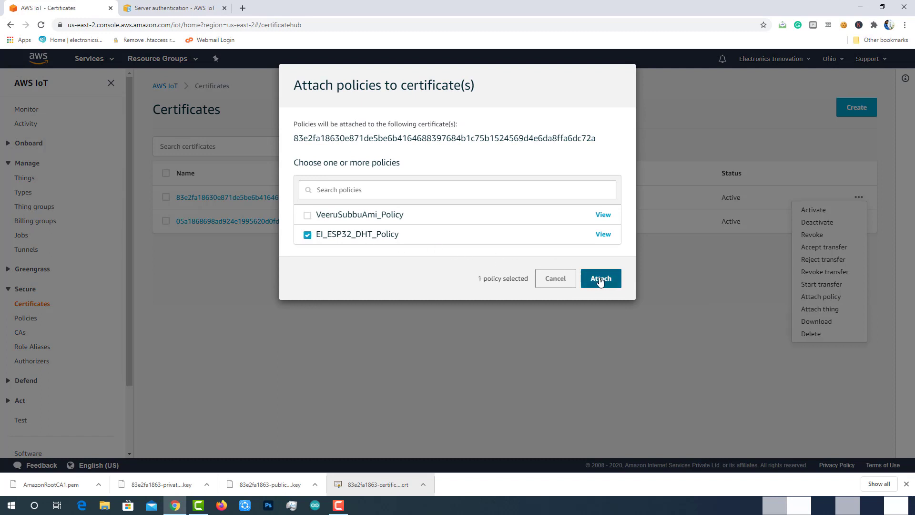
click(601, 278)
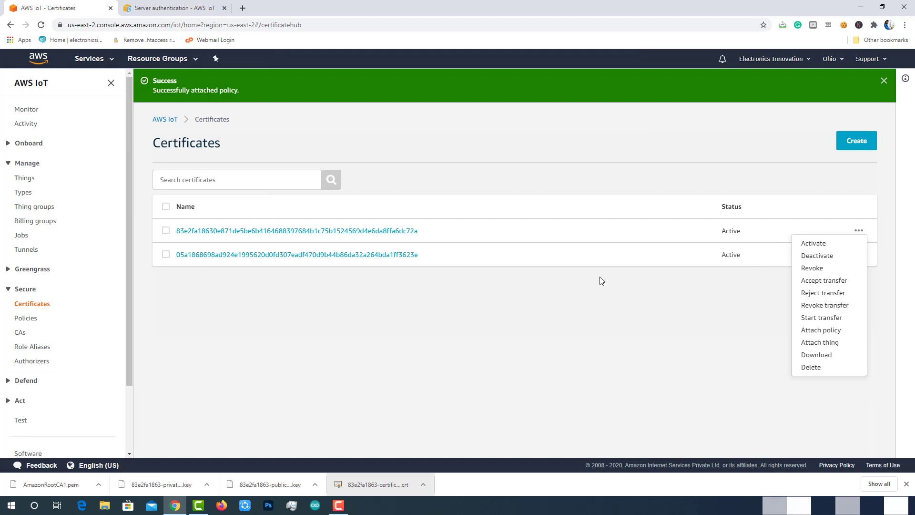
mouse_move(8, 292)
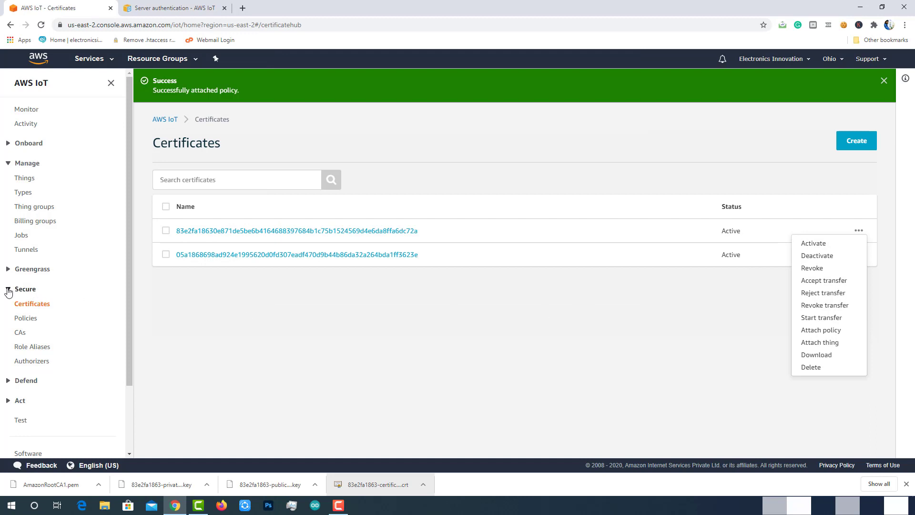
Browse to the Secure > Policies list
click(24, 177)
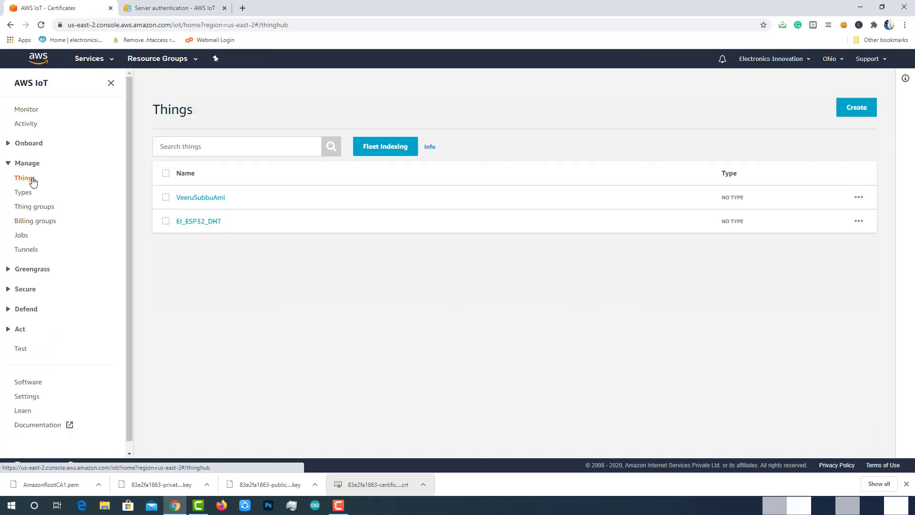
click(25, 289)
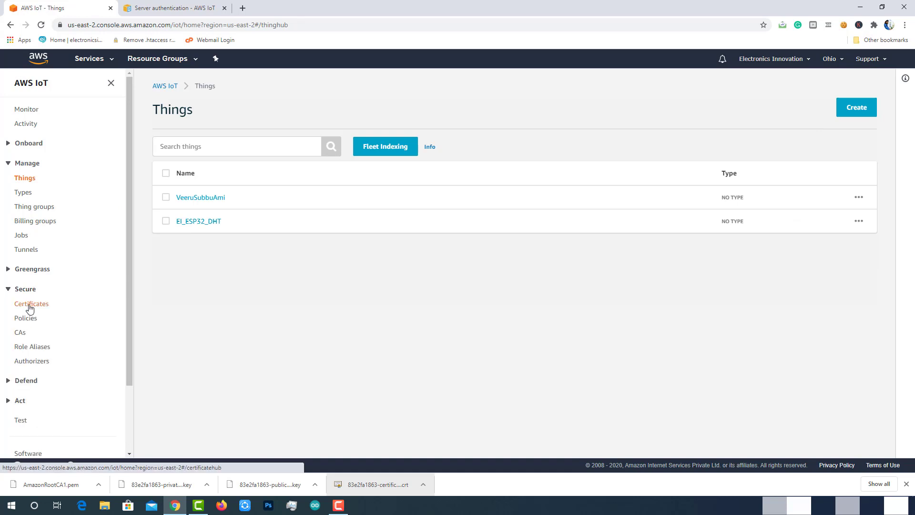
click(26, 317)
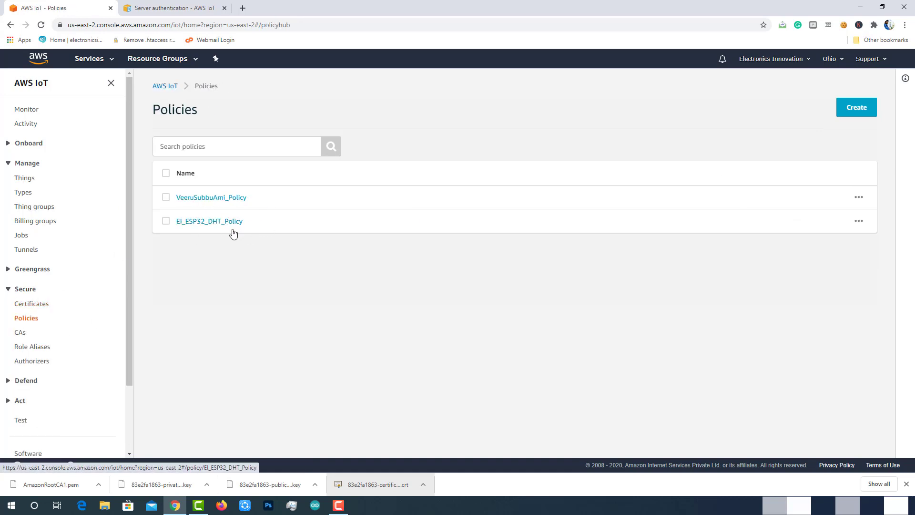
click(25, 289)
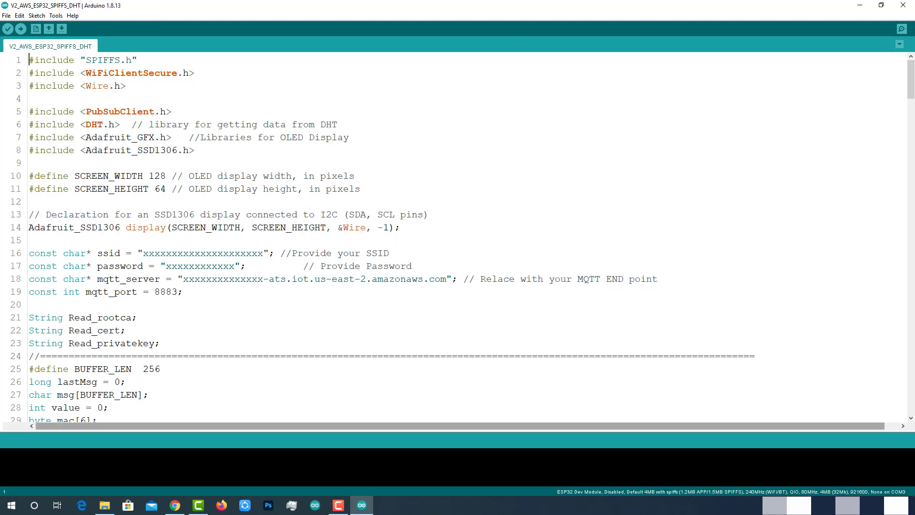
mouse_move(465, 488)
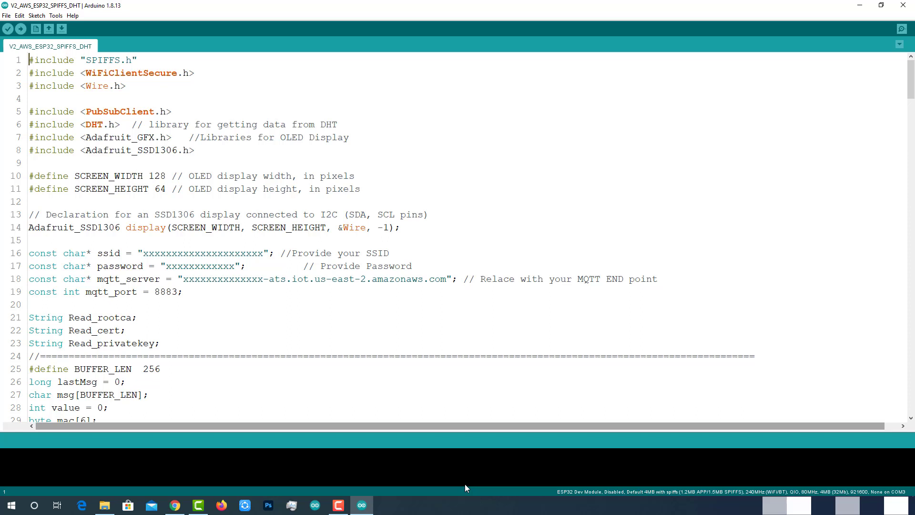
Search Boards Manager for ESP32 to confirm esp32 1.0.4 by Espressif is installed
click(457, 382)
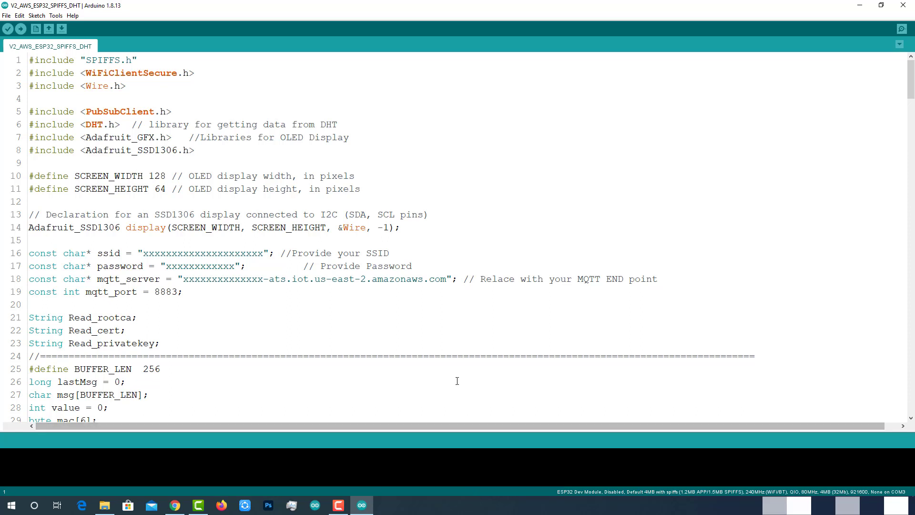
click(56, 15)
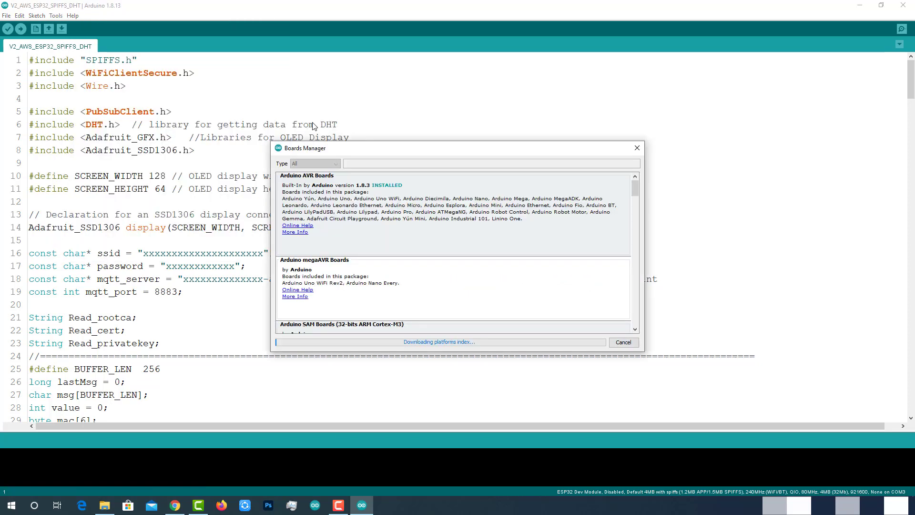
text(ESP32)
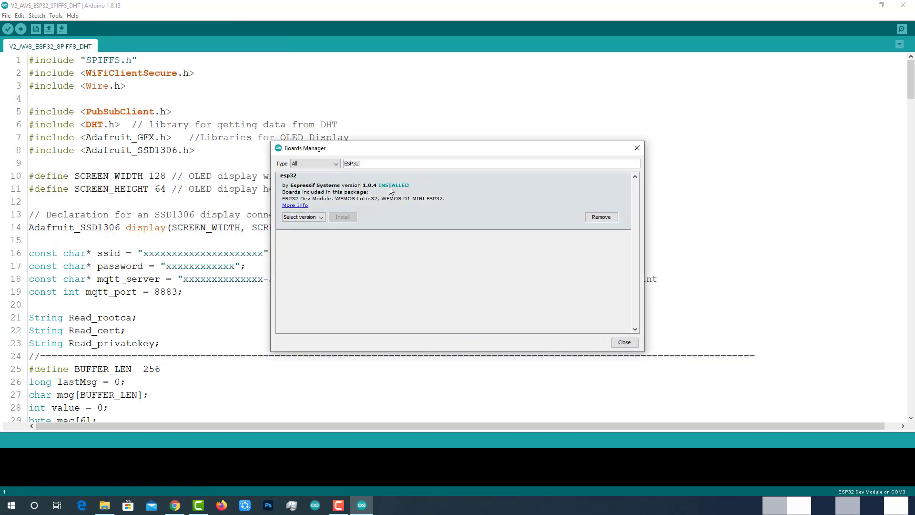
mouse_move(351, 223)
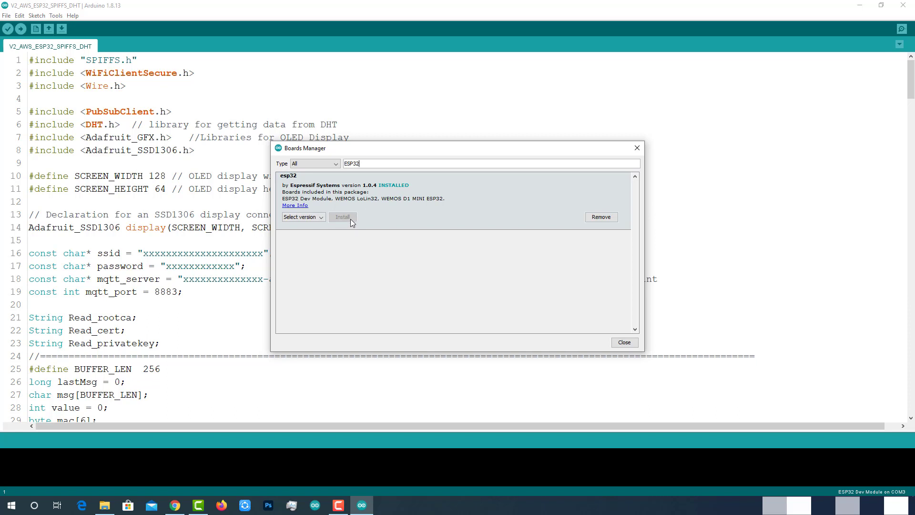
mouse_move(803, 97)
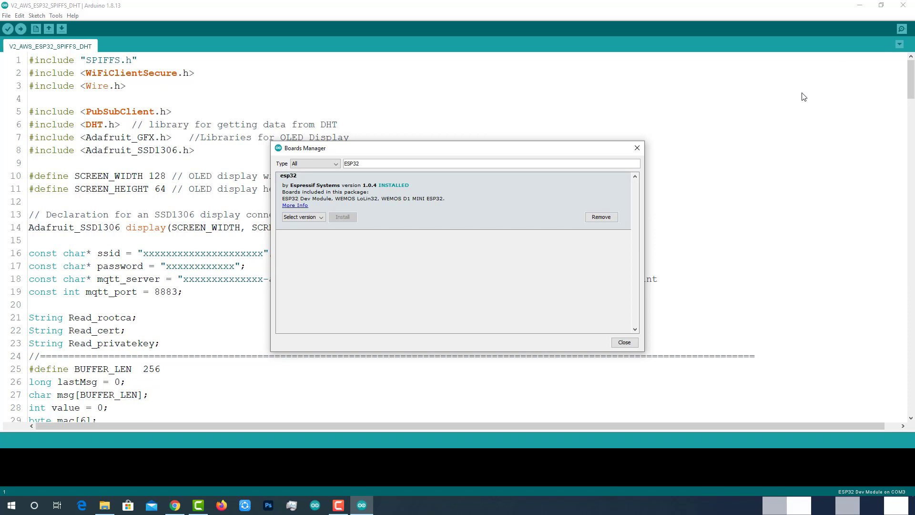
click(56, 16)
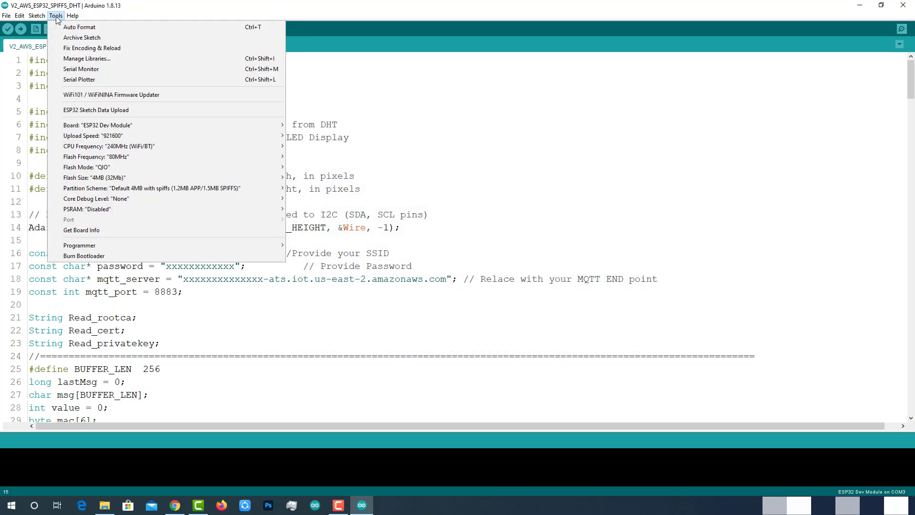
mouse_move(96, 110)
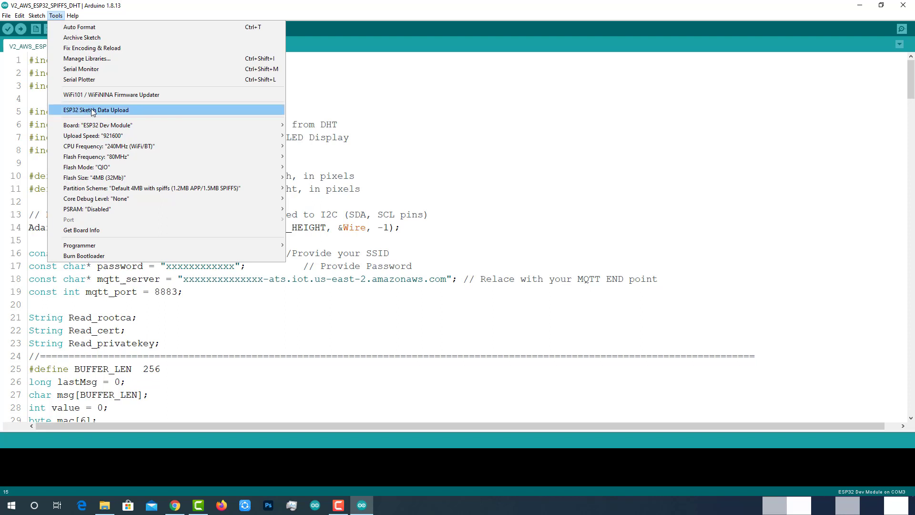
mouse_move(115, 112)
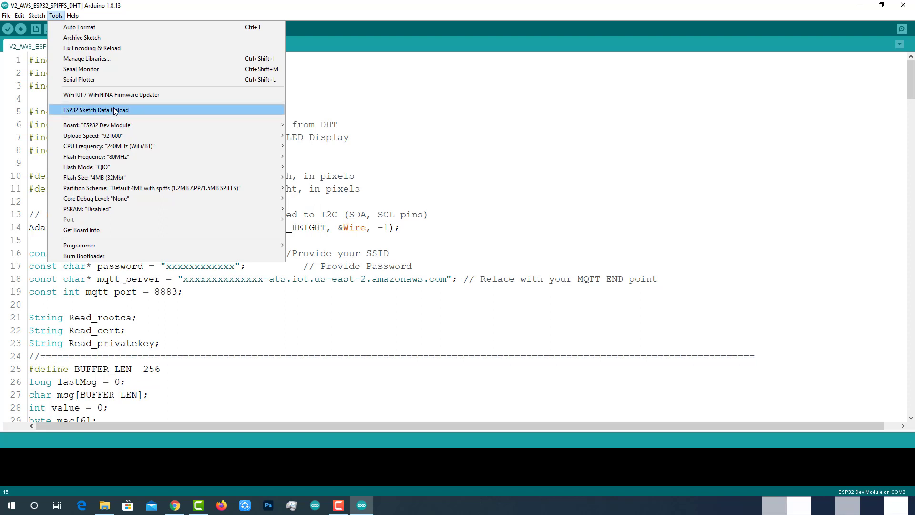
mouse_move(126, 111)
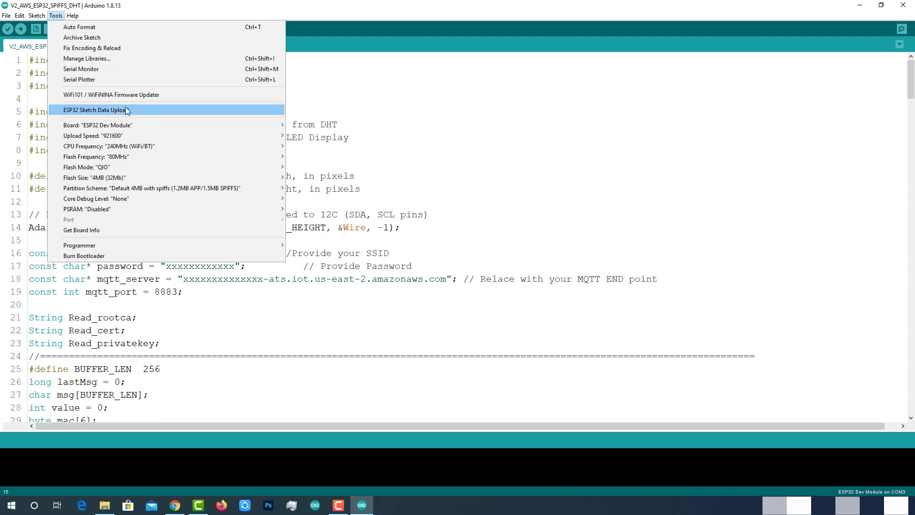
mouse_move(143, 112)
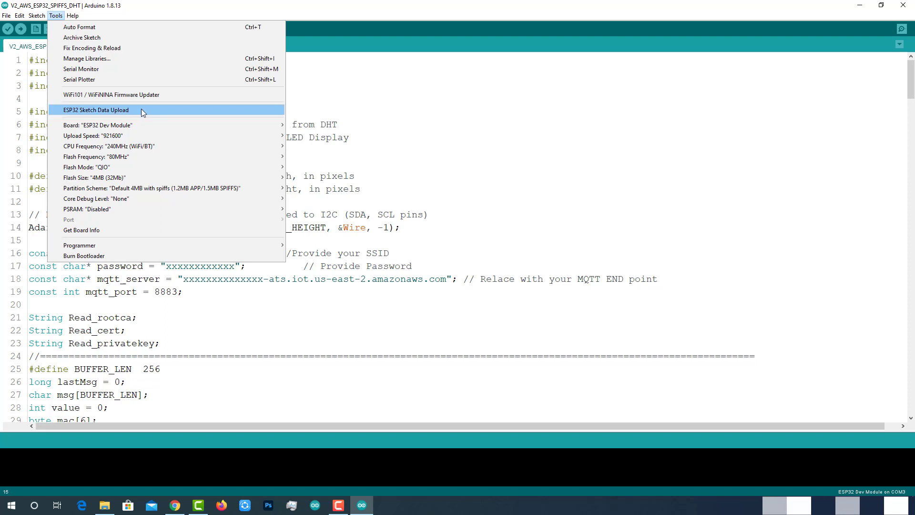
mouse_move(792, 111)
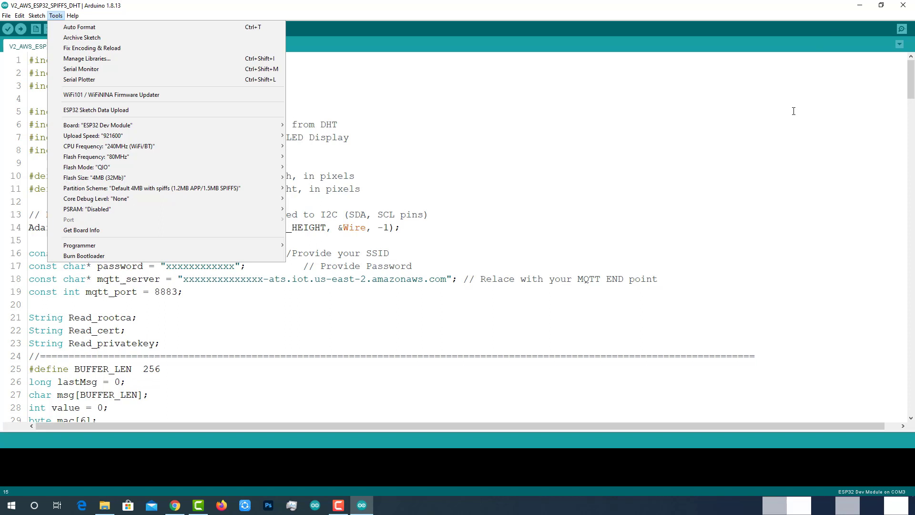
mouse_move(282, 108)
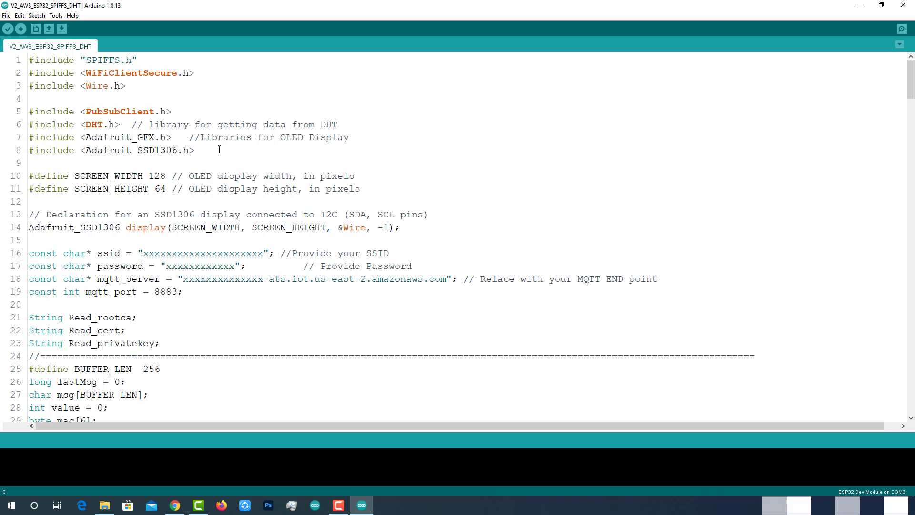
click(36, 15)
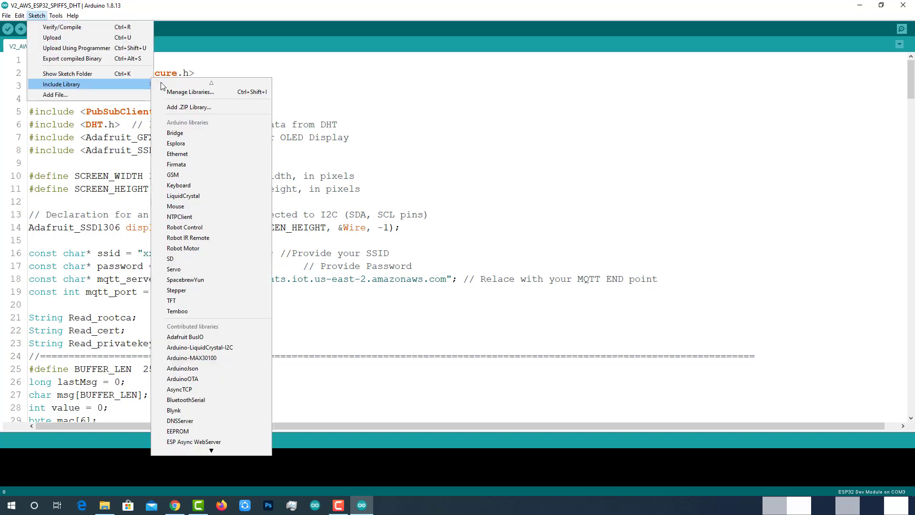
click(190, 92)
text(PubSubClient)
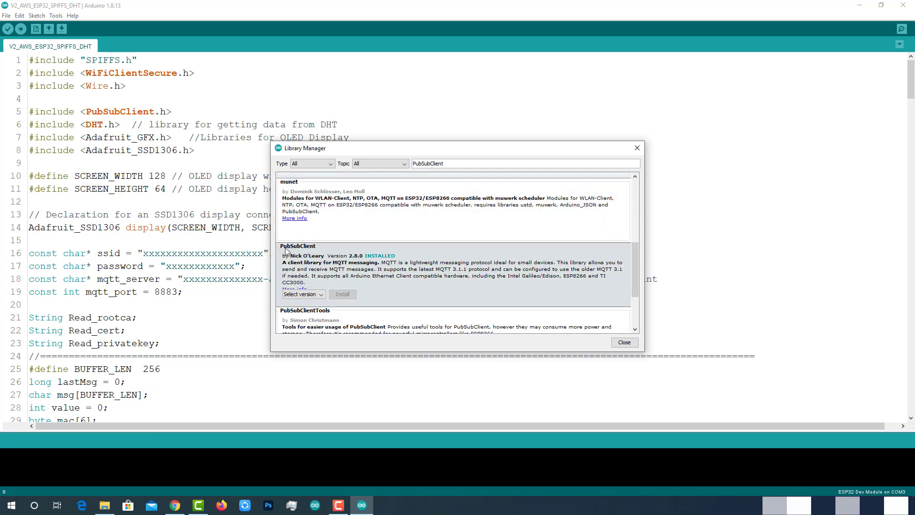
text(DHT)
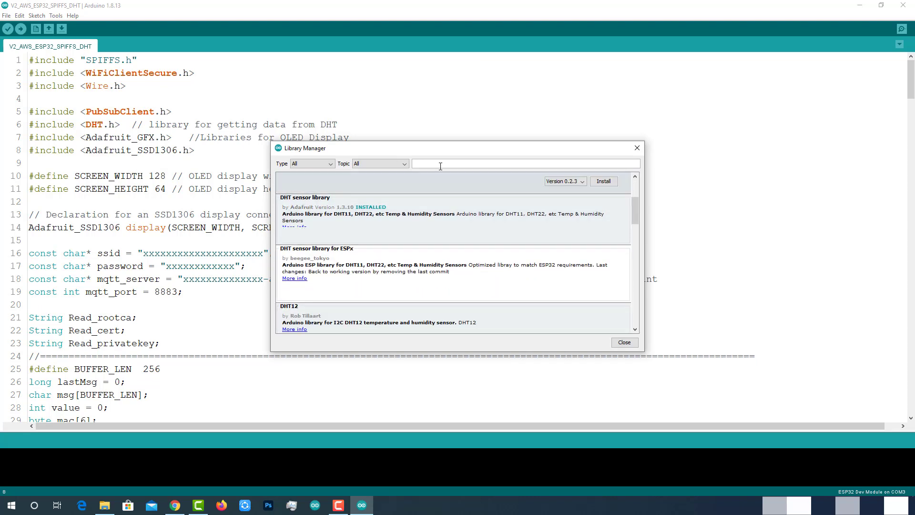
text(Adafruit_GFX)
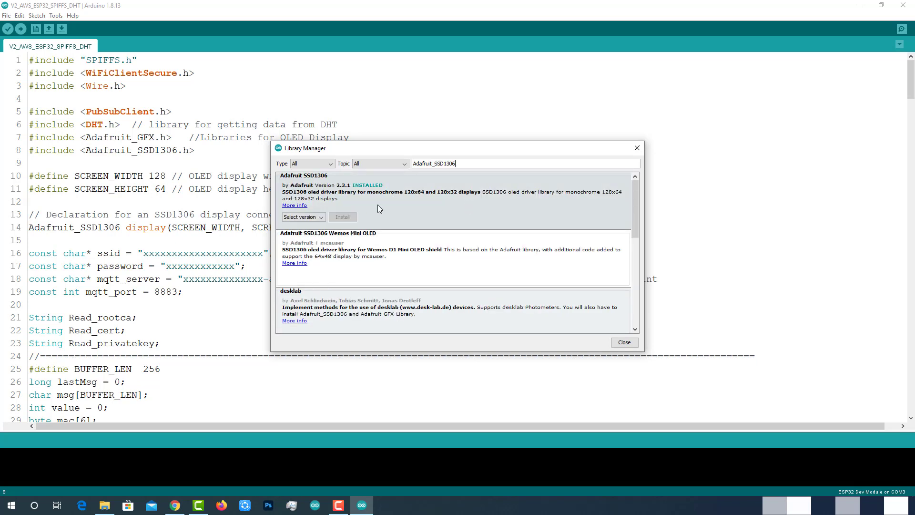
click(623, 342)
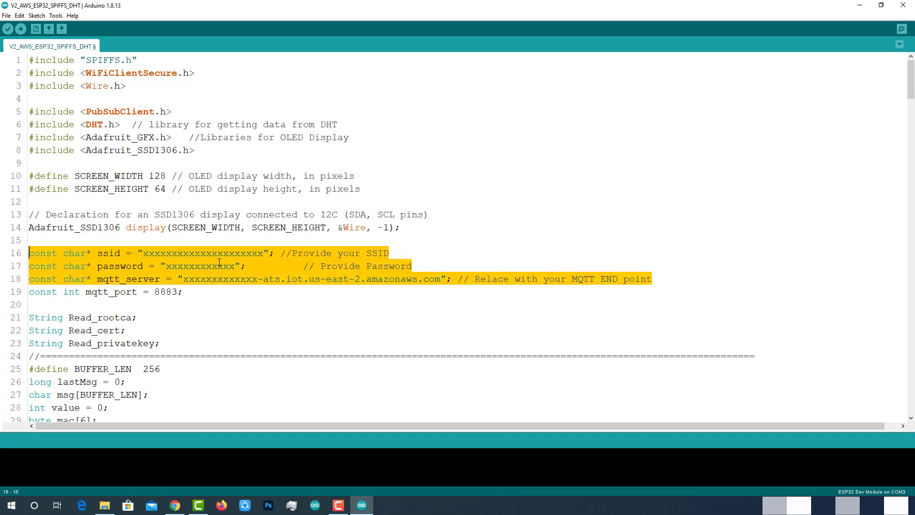
mouse_move(429, 264)
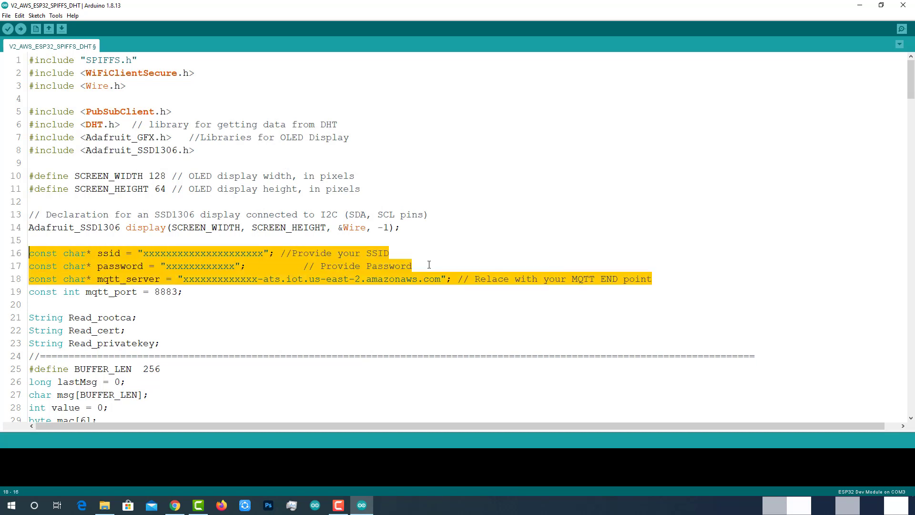
Set ssid to 'The Dark Knight Rises', fill in the password, and select mqtt_server
text(The Dark Knight Rises)
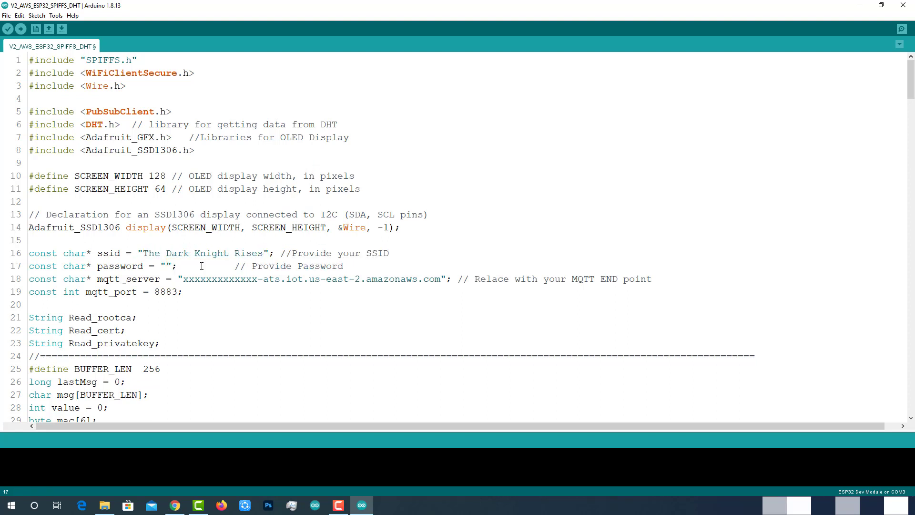
text(cheppanu)
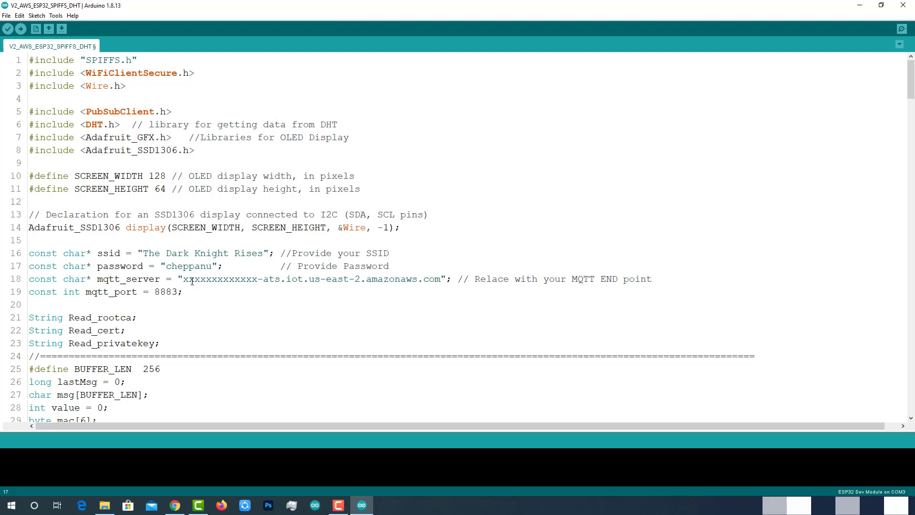
click(650, 278)
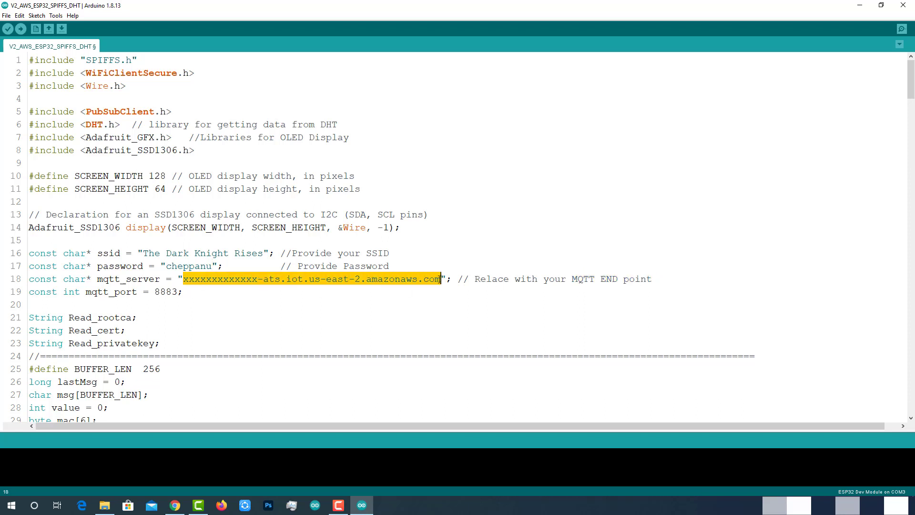
Look up EI_ESP32_DHT's endpoint on its Interact page, then return to the sketch
click(174, 505)
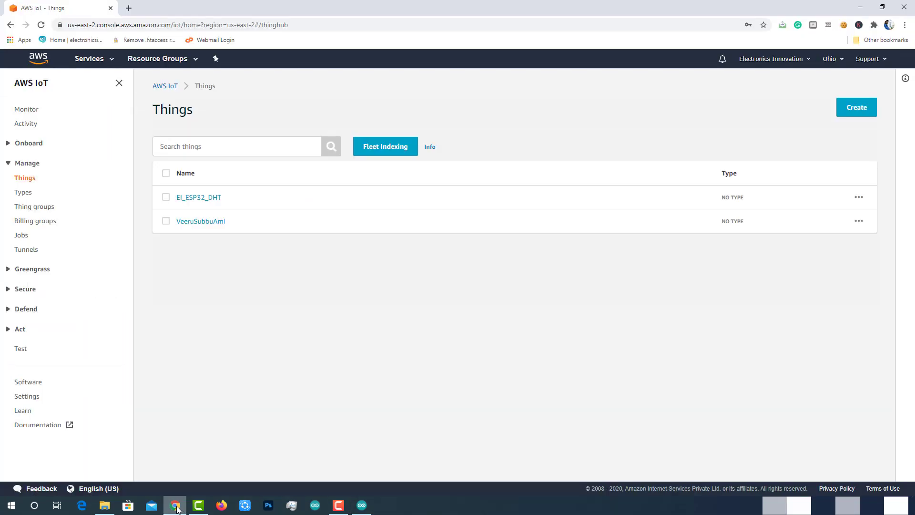
click(199, 197)
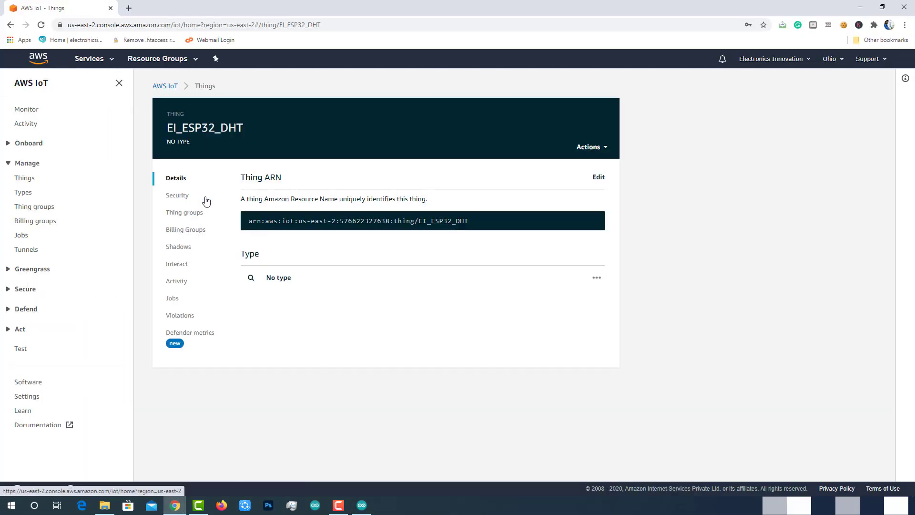
click(177, 263)
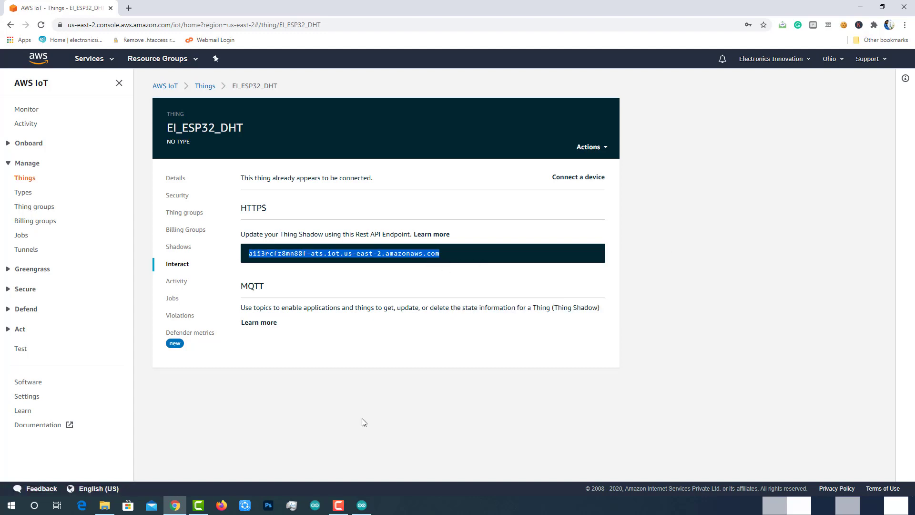
click(361, 505)
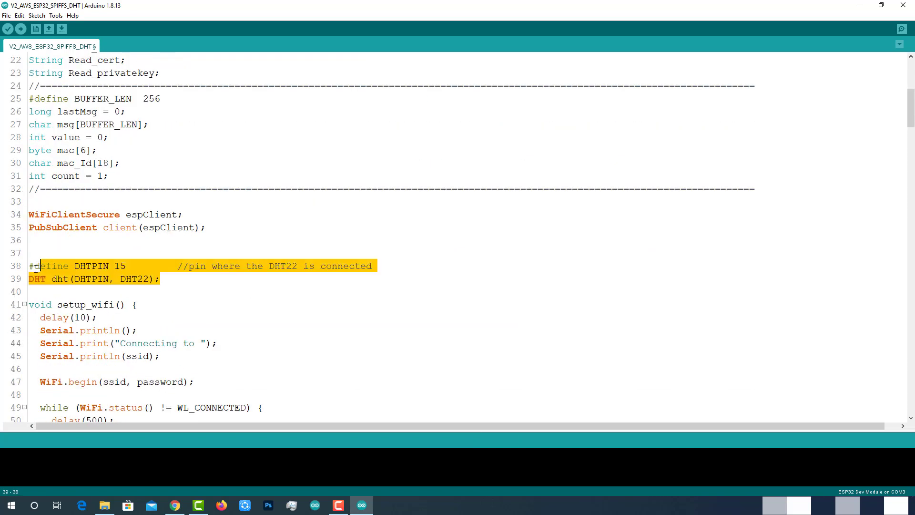
click(120, 266)
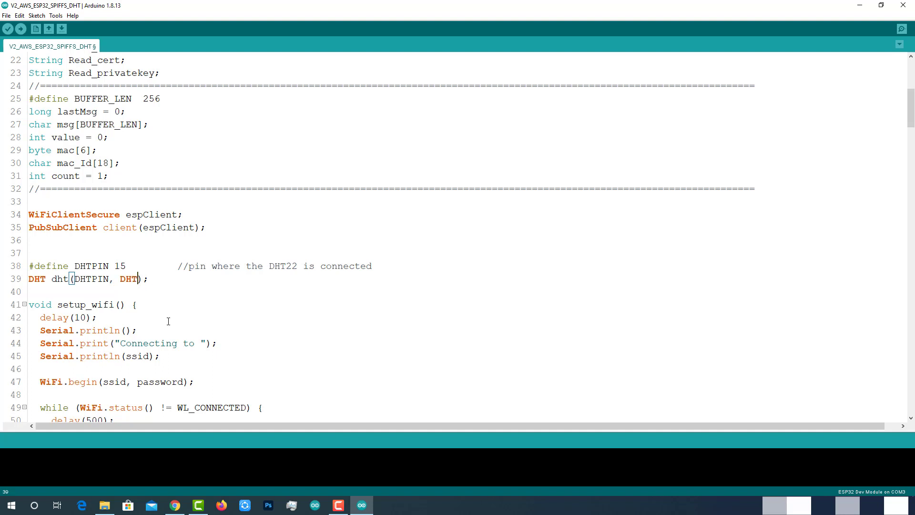
text(11)
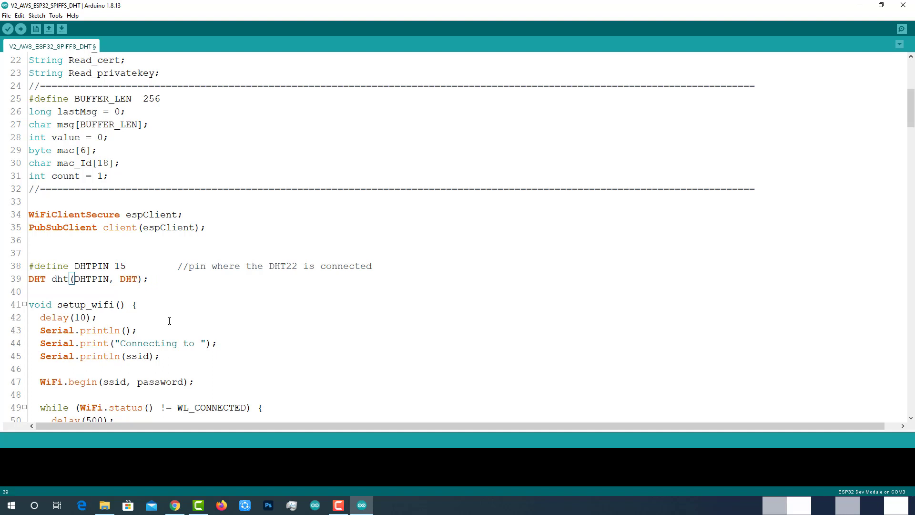
text(22)
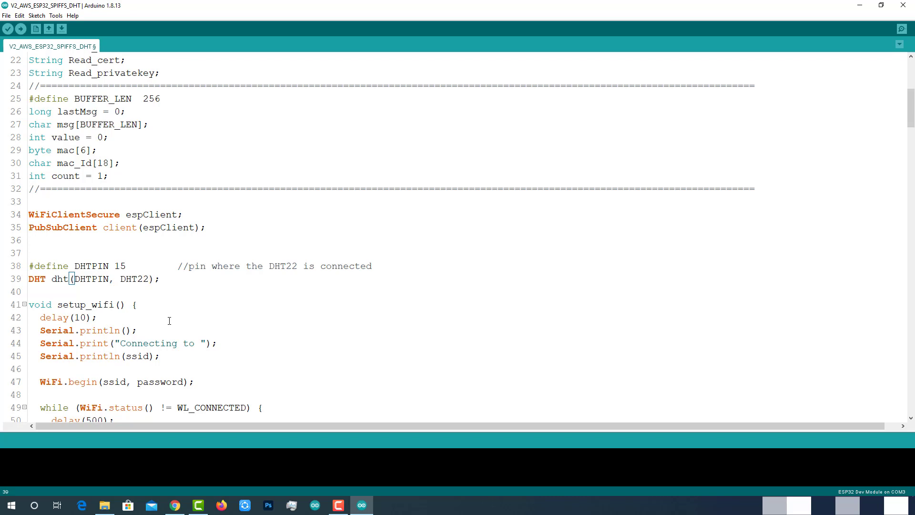
scroll(down, 3)
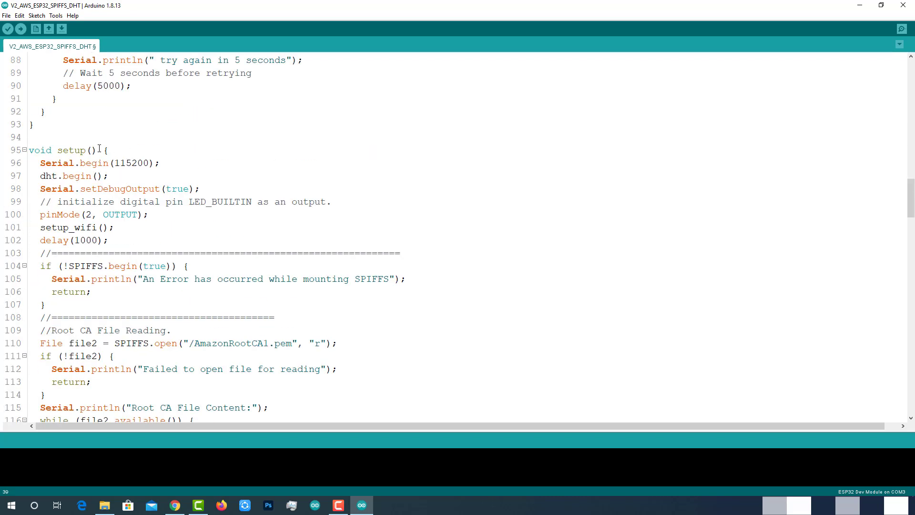
scroll(down, 3)
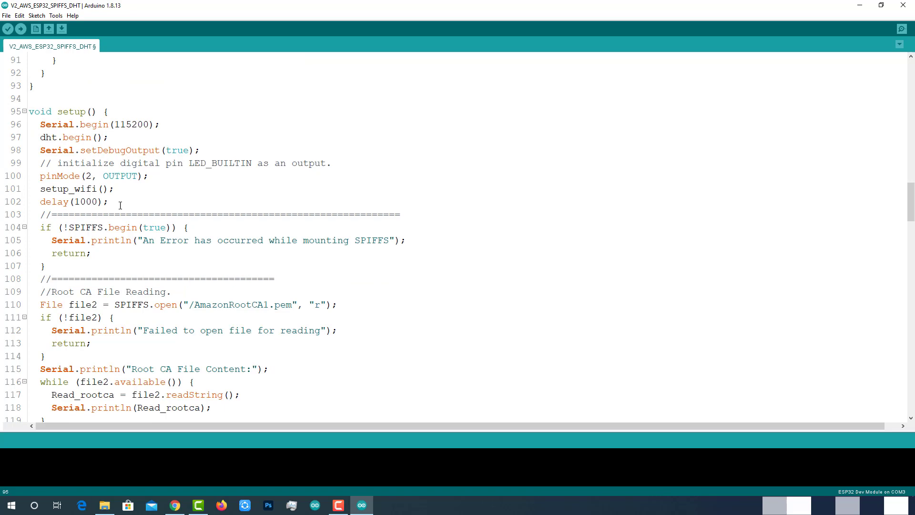
scroll(down, 3)
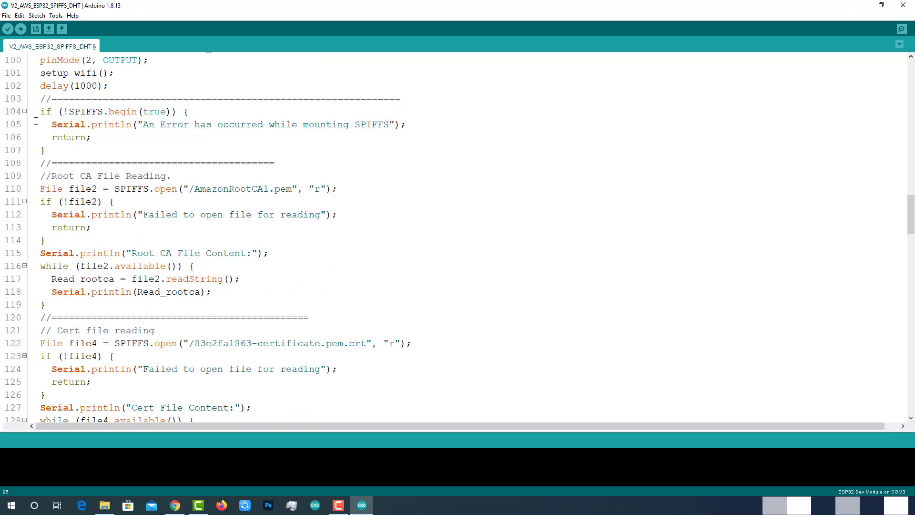
click(48, 149)
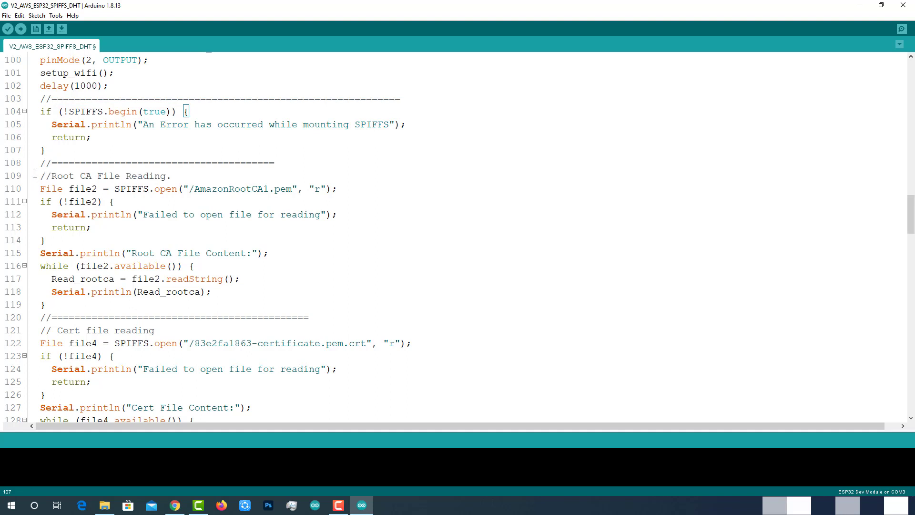
click(224, 189)
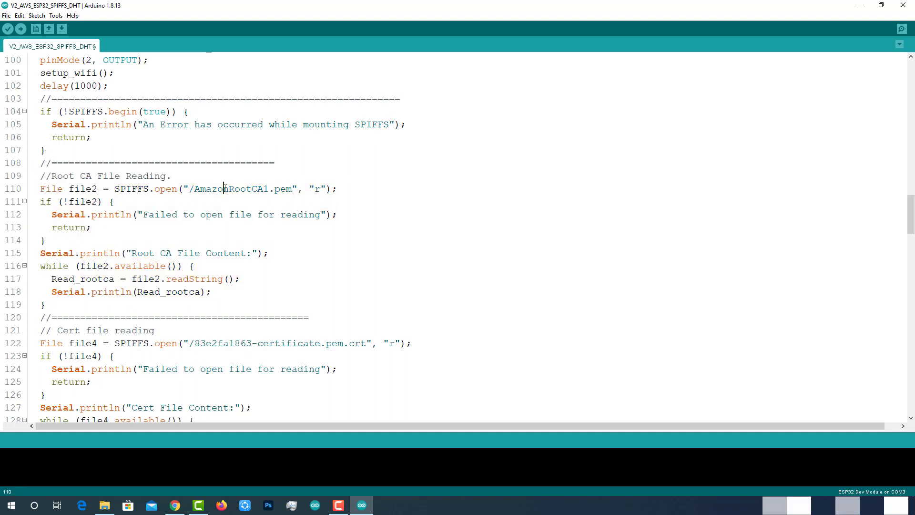
double_click(83, 189)
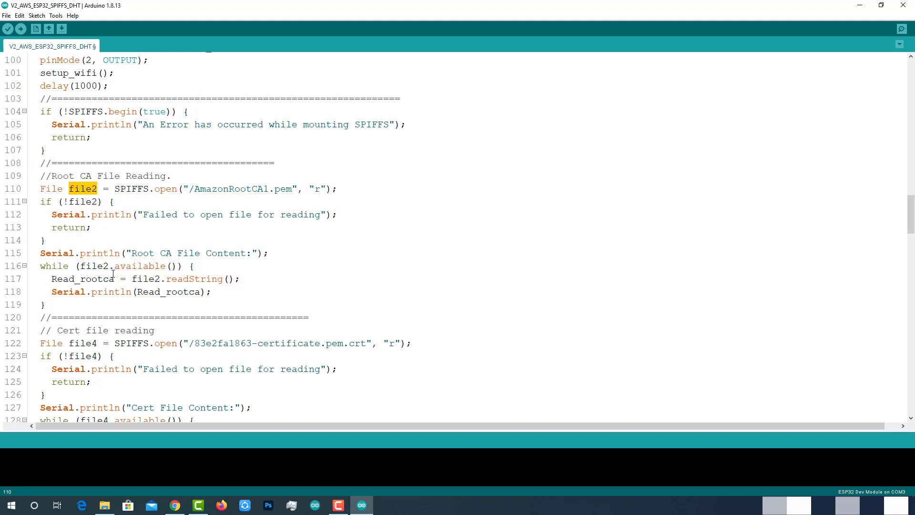
click(241, 278)
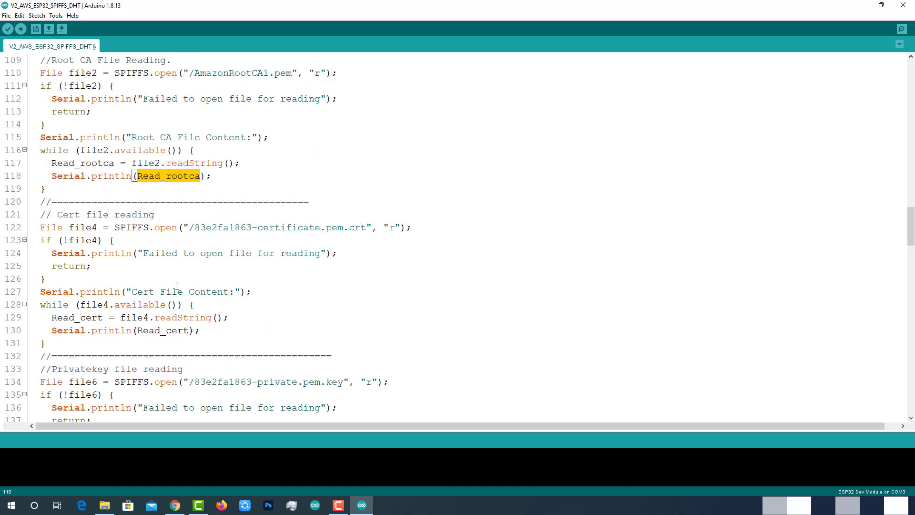
scroll(down, 3)
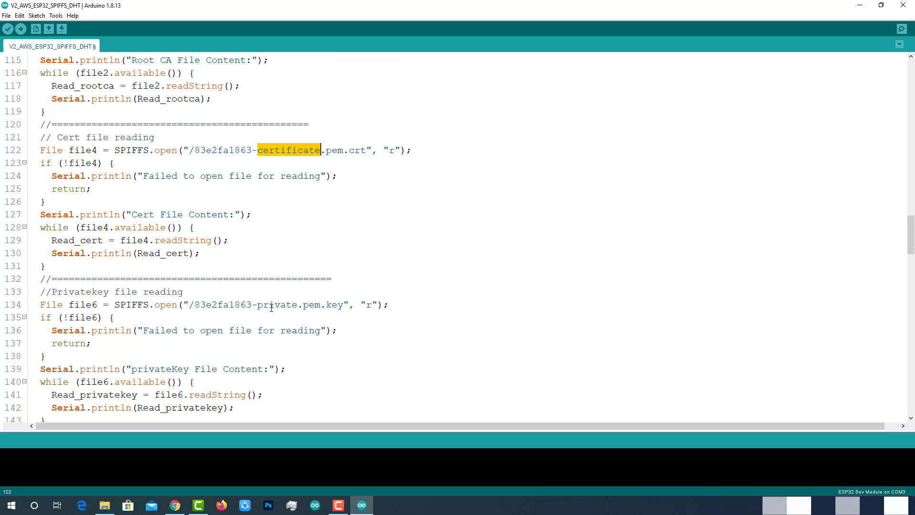
scroll(down, 3)
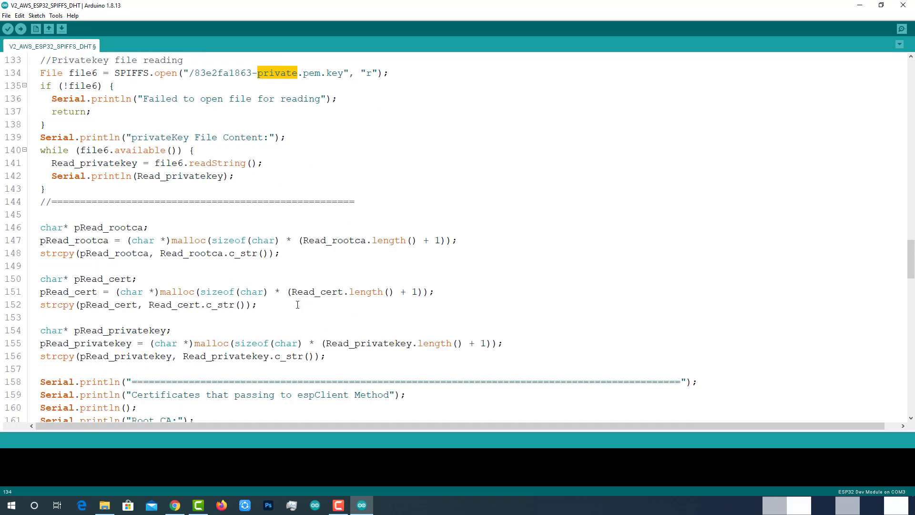
scroll(down, 3)
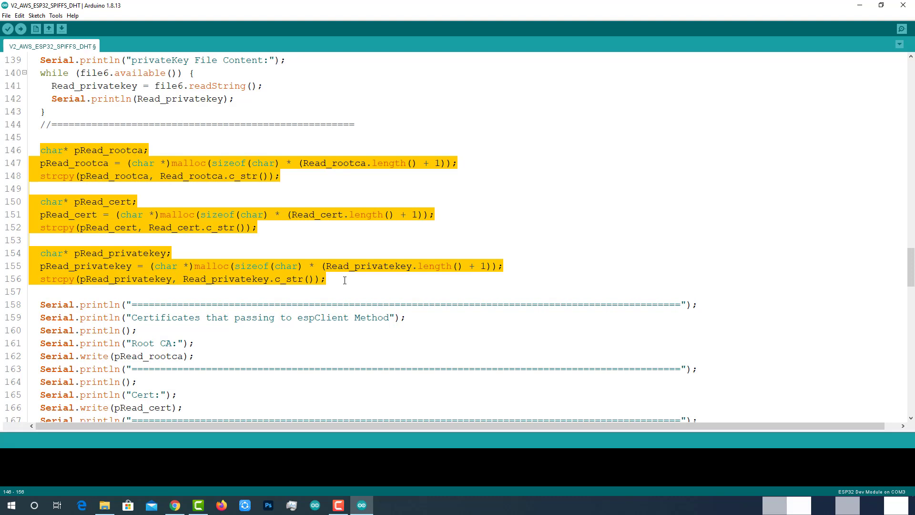
click(344, 278)
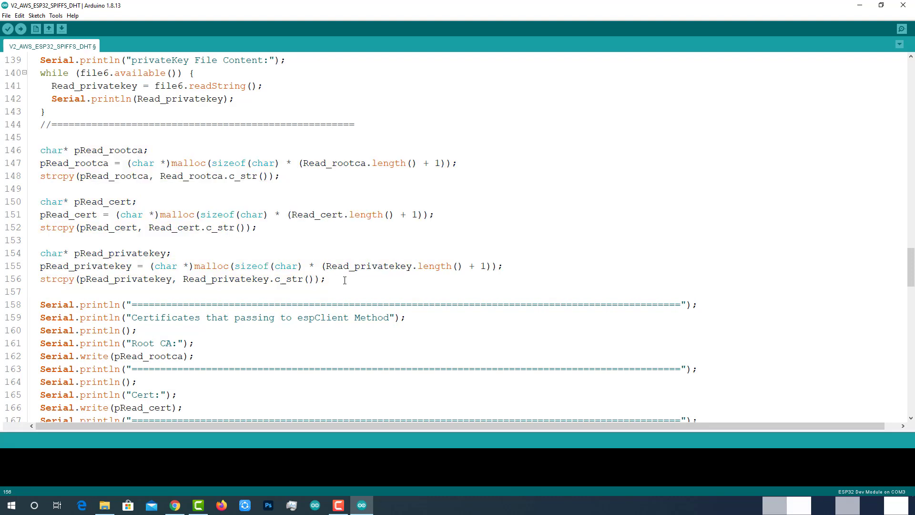
scroll(down, 3)
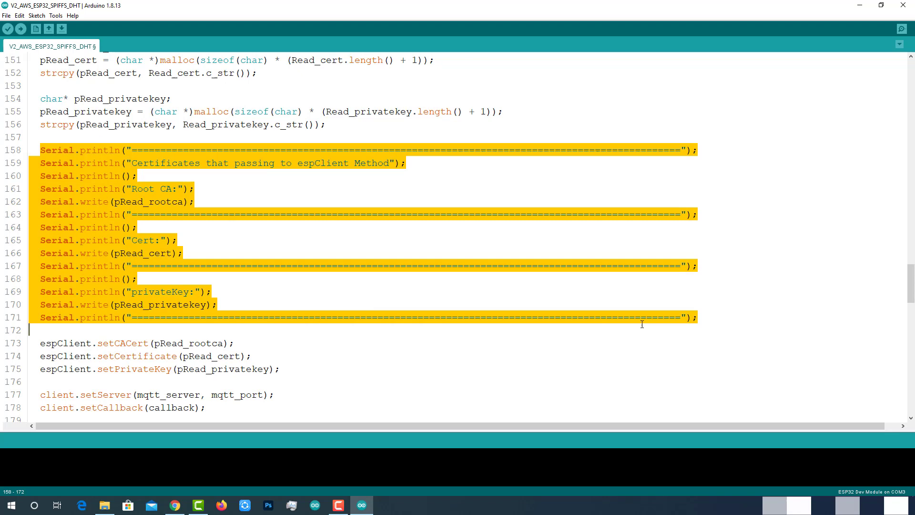
click(337, 368)
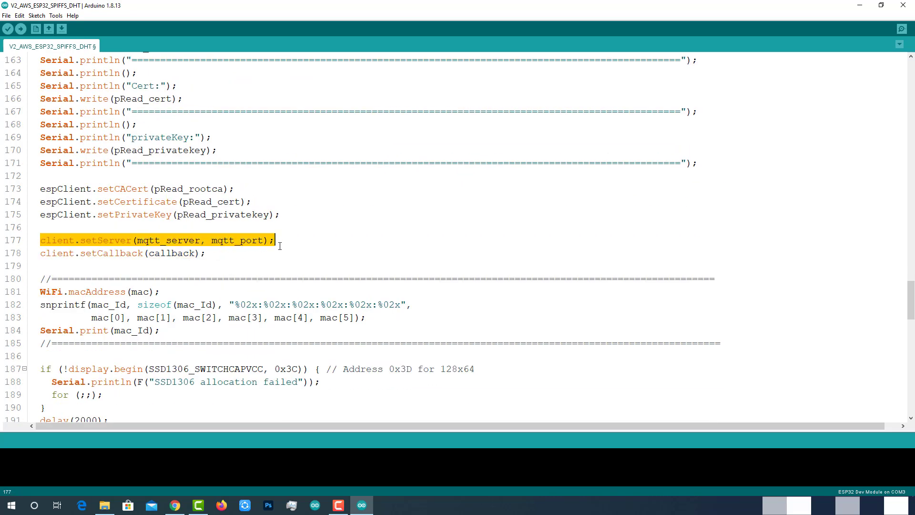
double_click(237, 240)
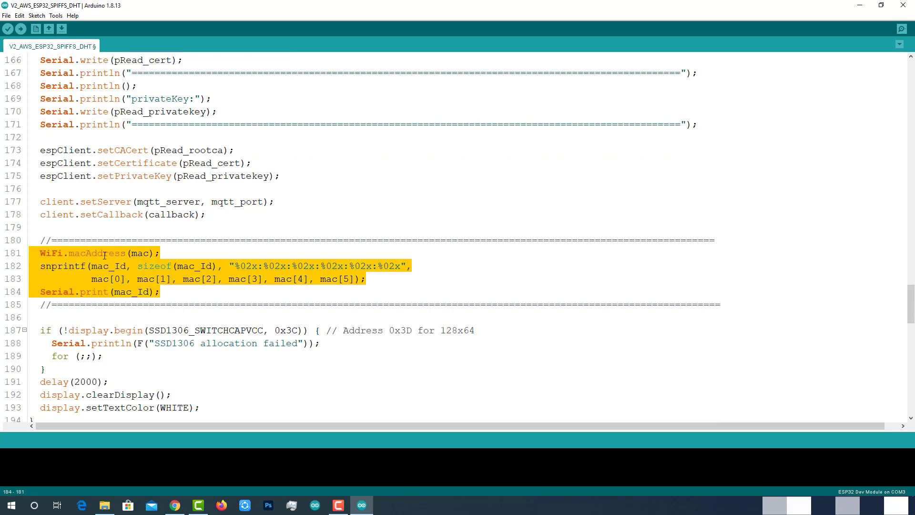
double_click(140, 253)
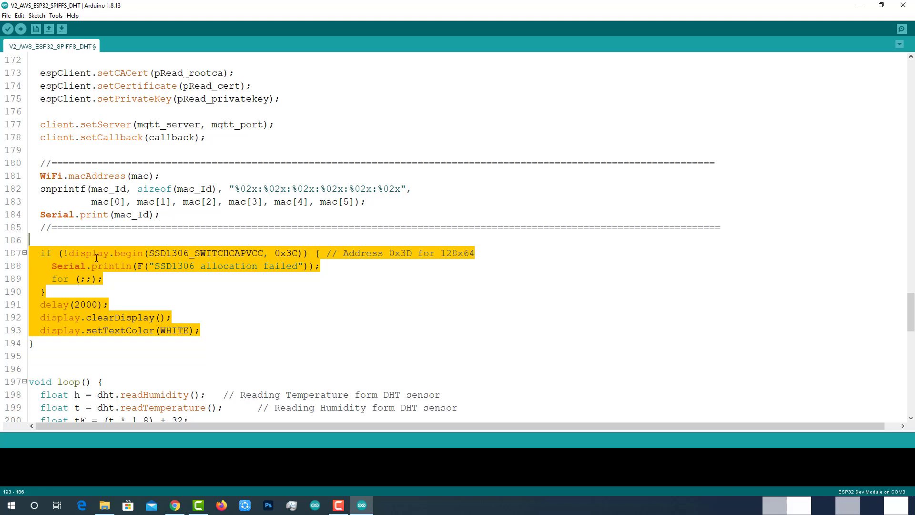
mouse_move(164, 275)
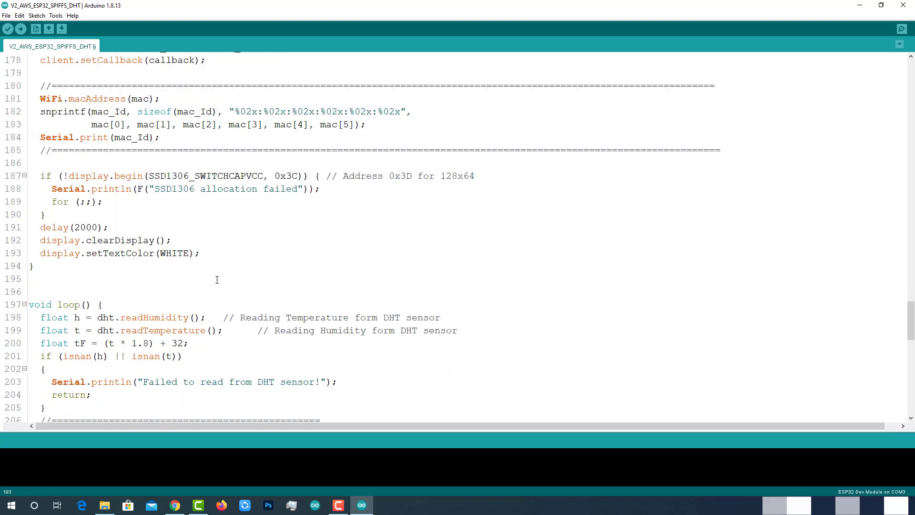
scroll(down, 3)
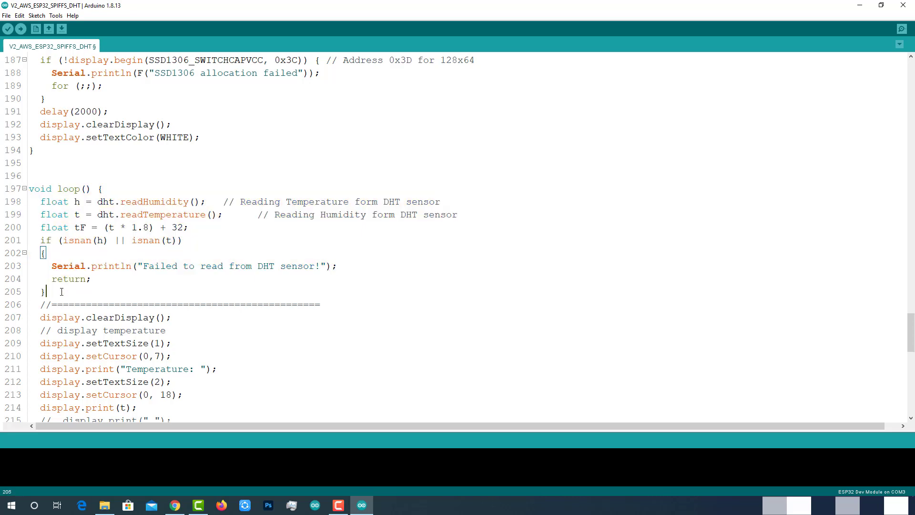
scroll(down, 3)
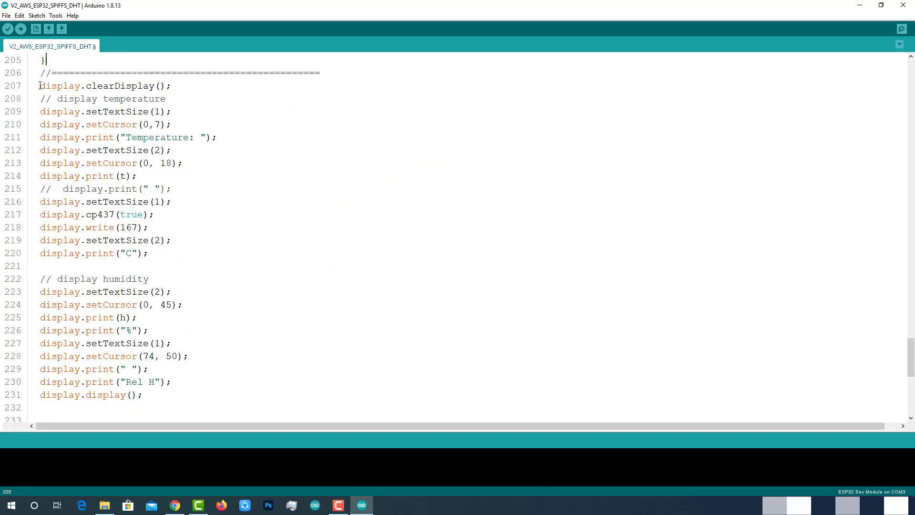
click(148, 395)
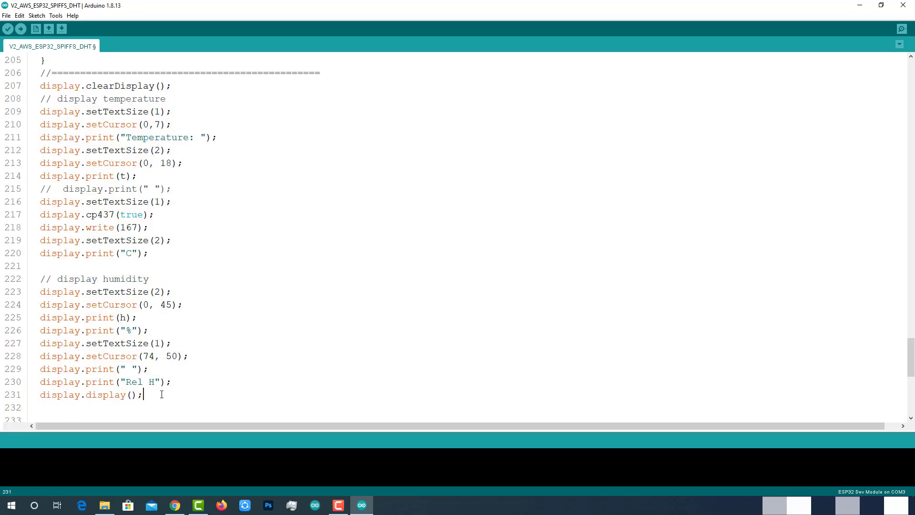
scroll(down, 3)
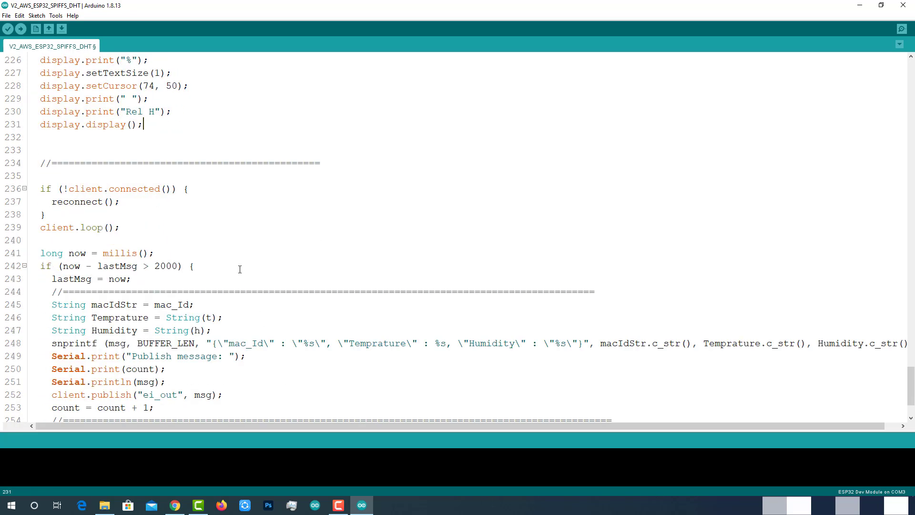
double_click(76, 119)
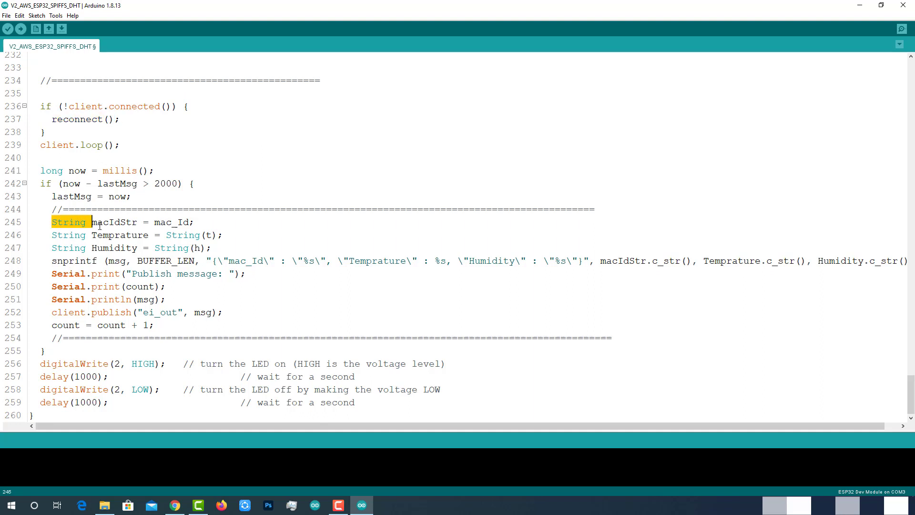
double_click(171, 223)
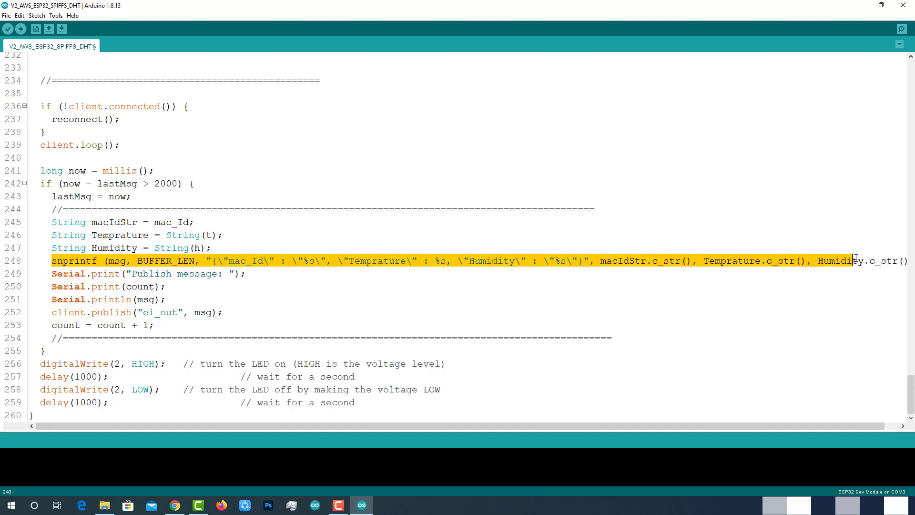
scroll(left, 3)
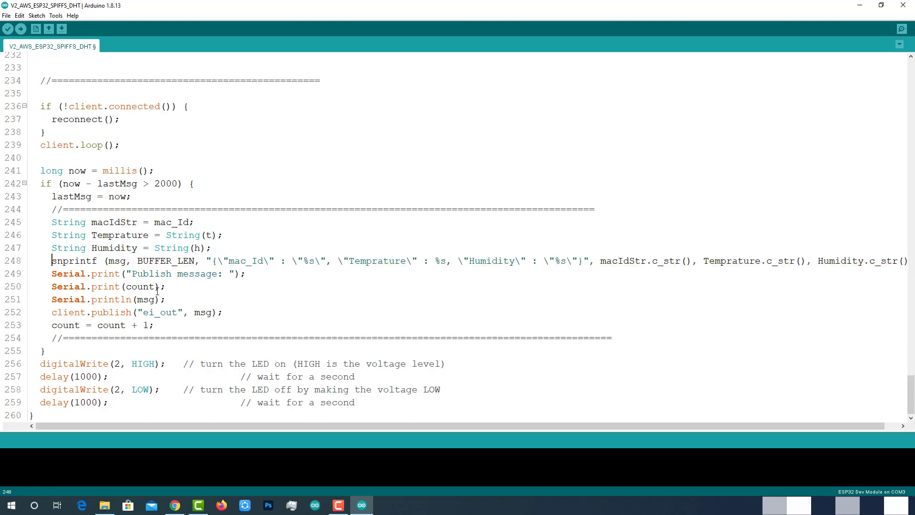
double_click(144, 299)
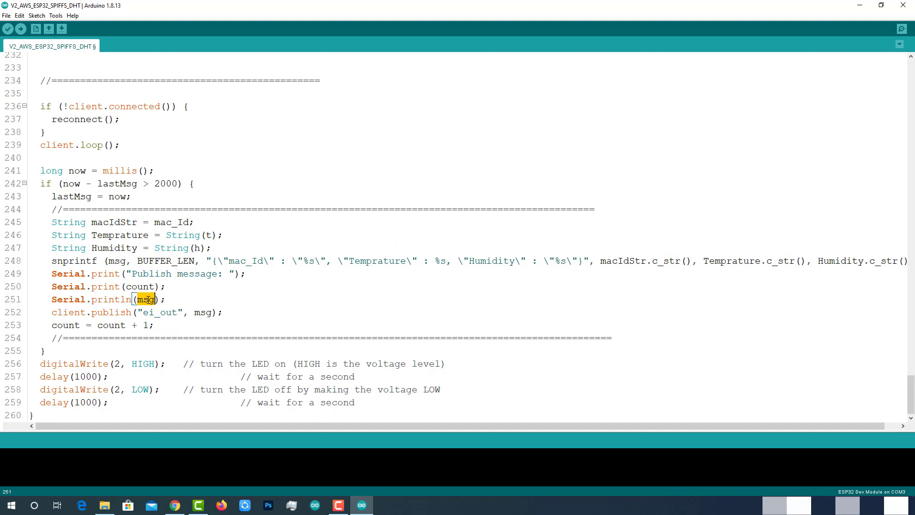
double_click(160, 313)
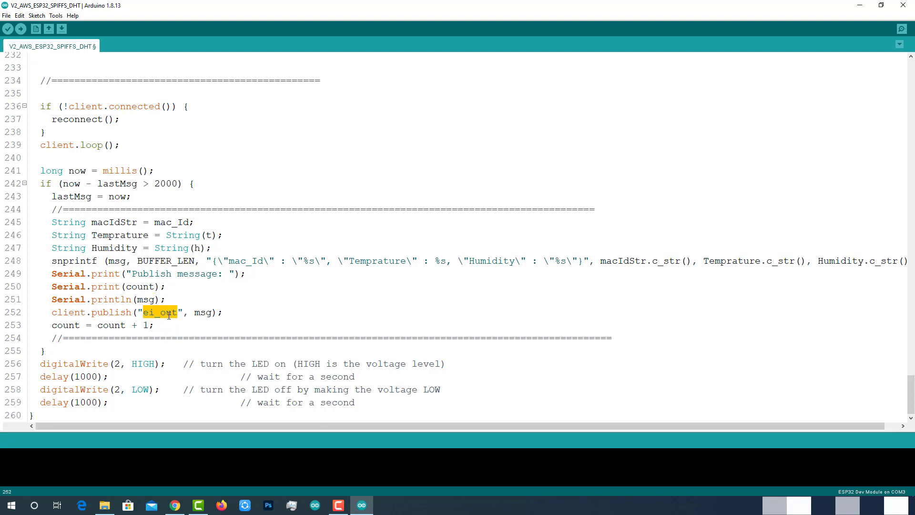
double_click(167, 183)
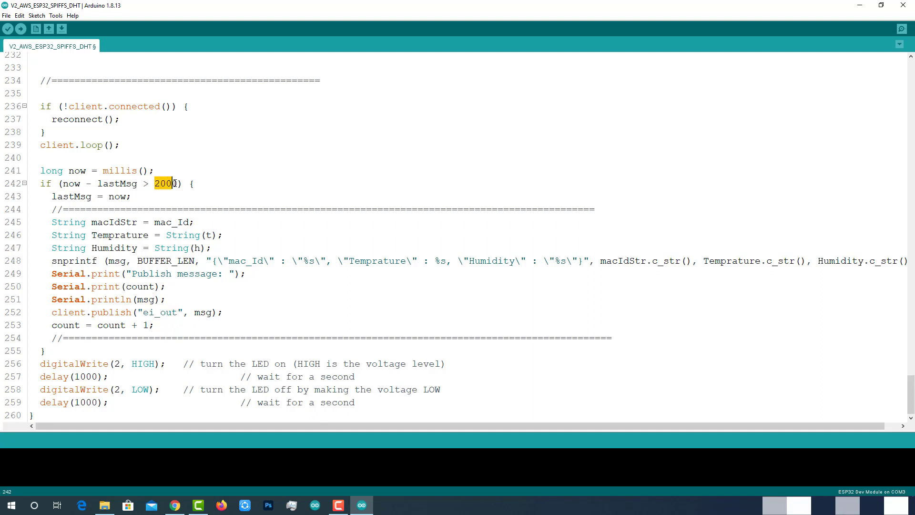
click(59, 183)
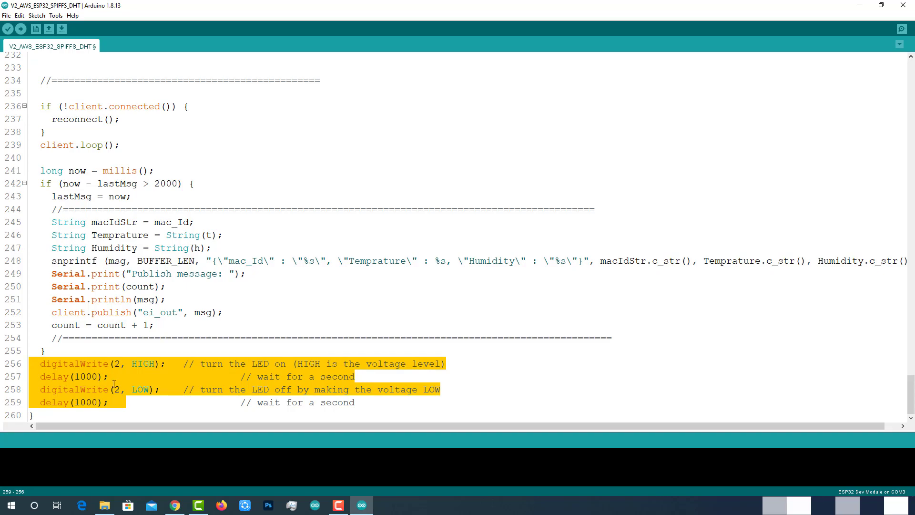
scroll(up, 3)
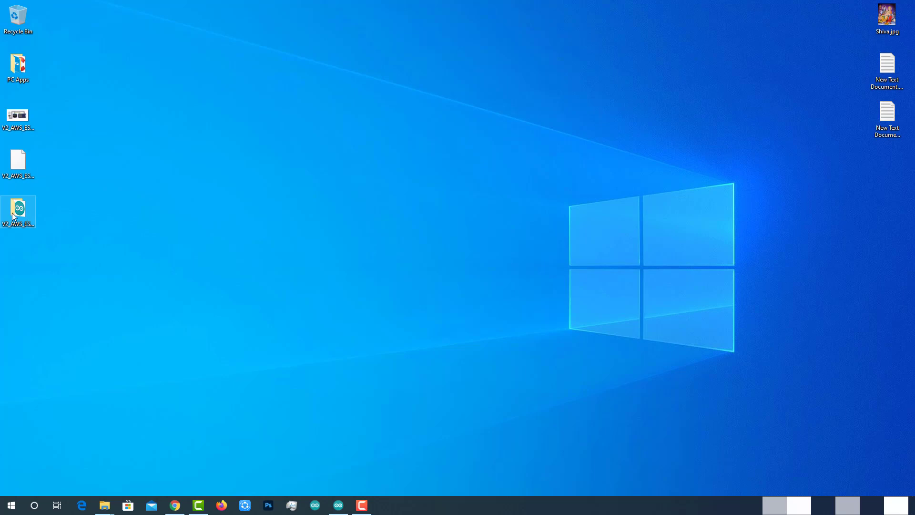
Open the sketch folder's data subfolder holding the certificate, keys and AmazonRootCA1.pem
double_click(18, 210)
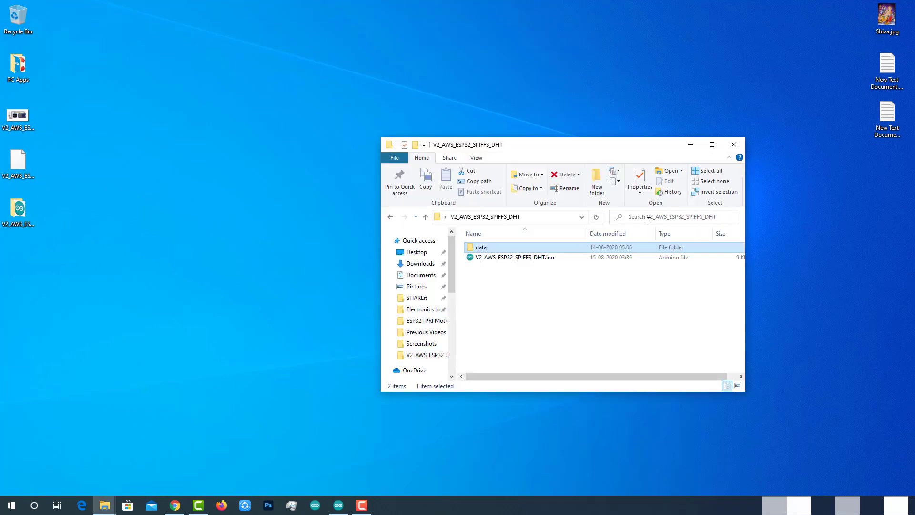
click(712, 144)
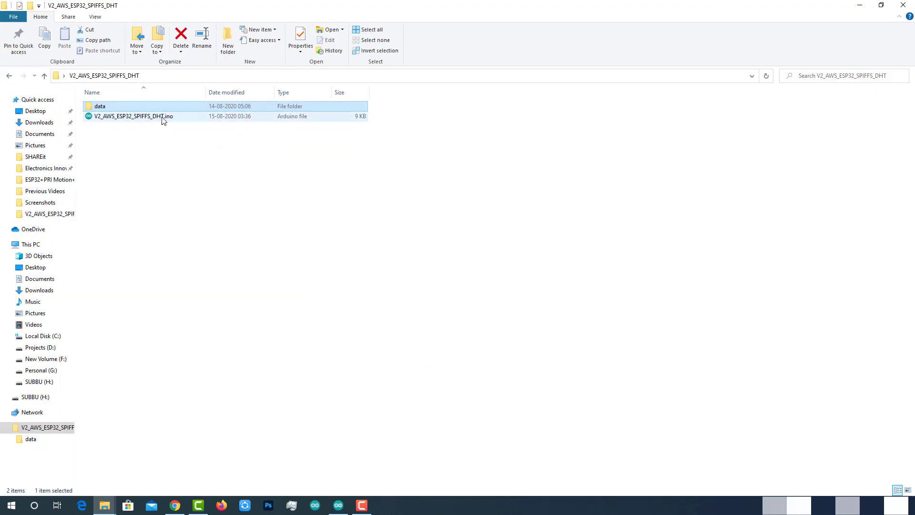
mouse_move(150, 114)
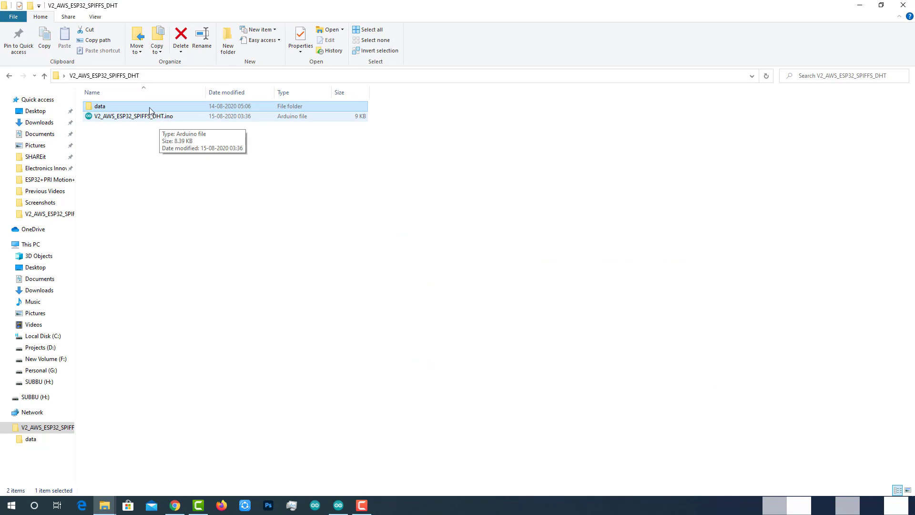
mouse_move(139, 109)
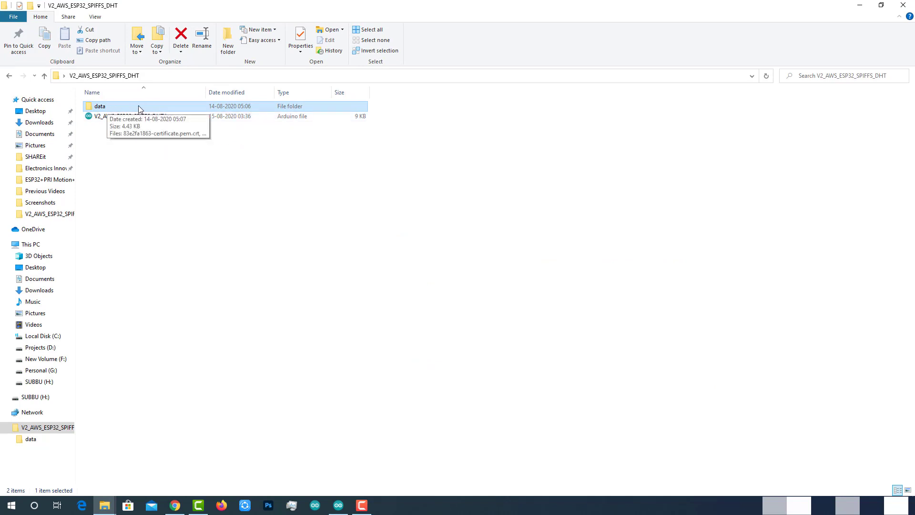
double_click(100, 106)
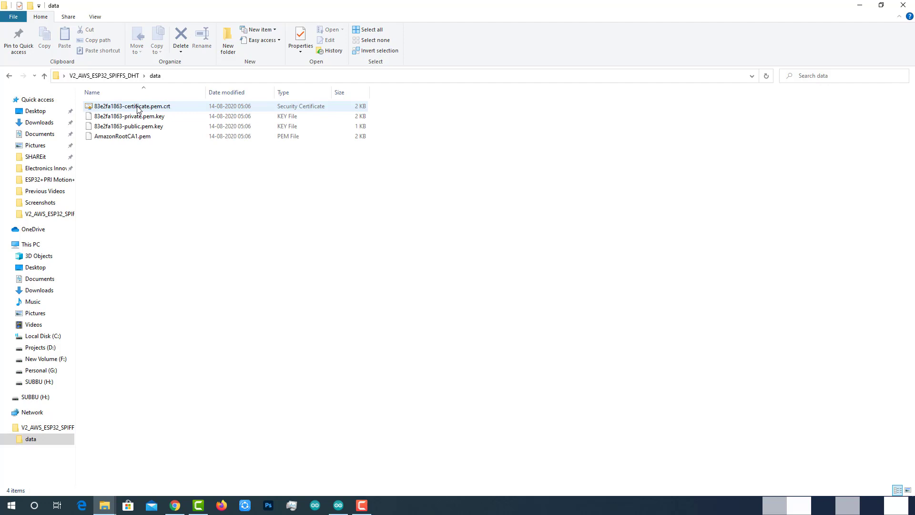
mouse_move(165, 113)
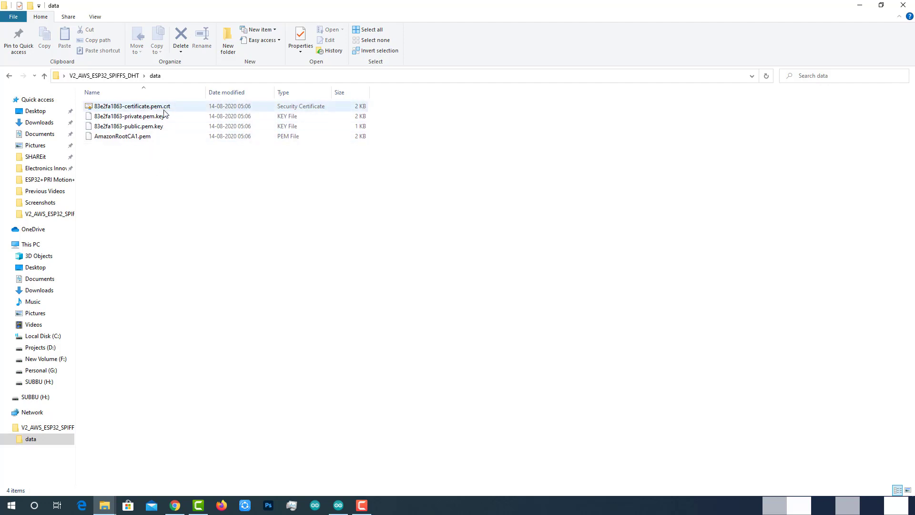
mouse_move(290, 106)
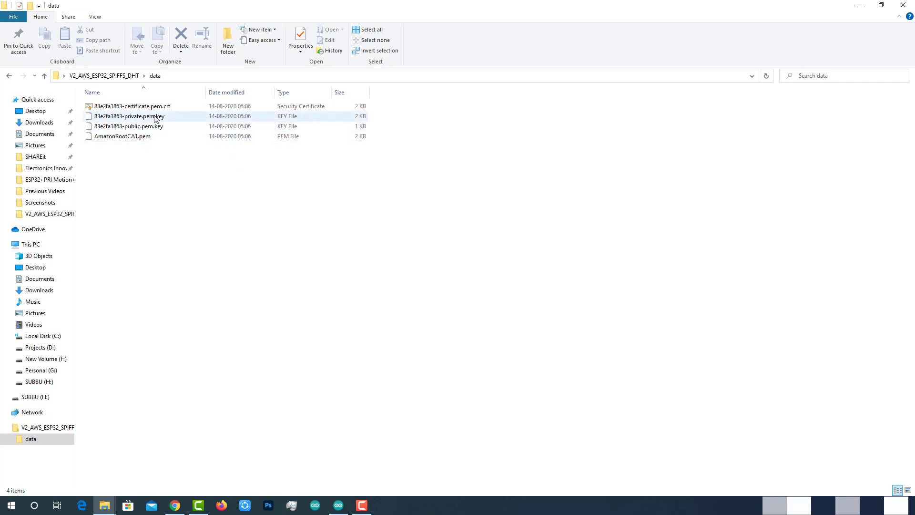
click(189, 185)
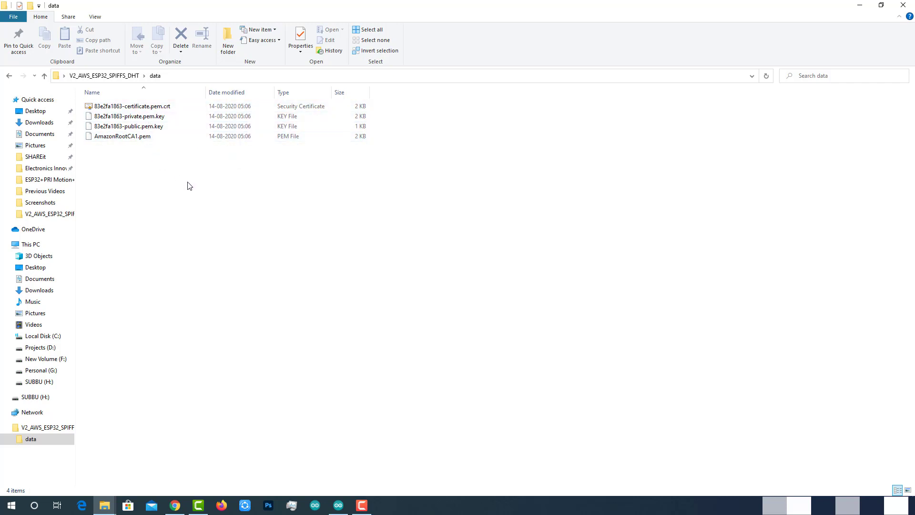
click(44, 75)
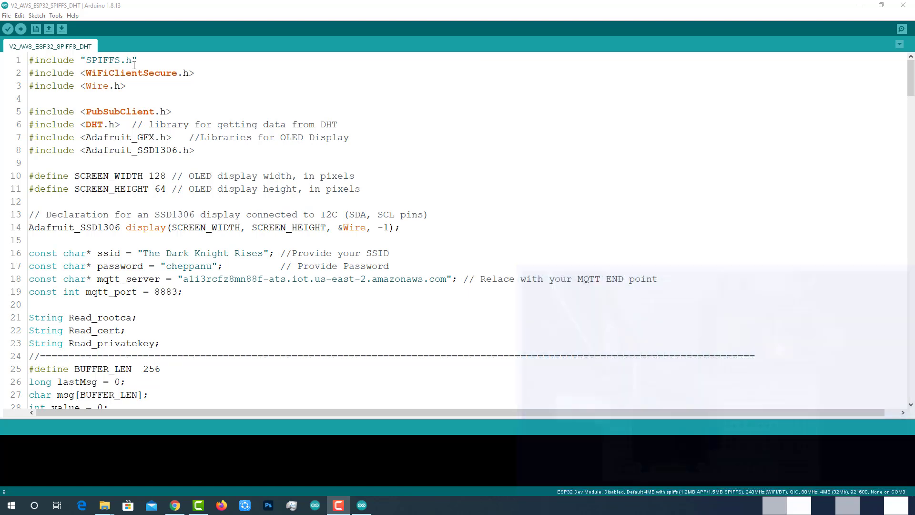
Bring the sketch forward and open Tools, showing ESP32 Sketch Data Upload
click(55, 16)
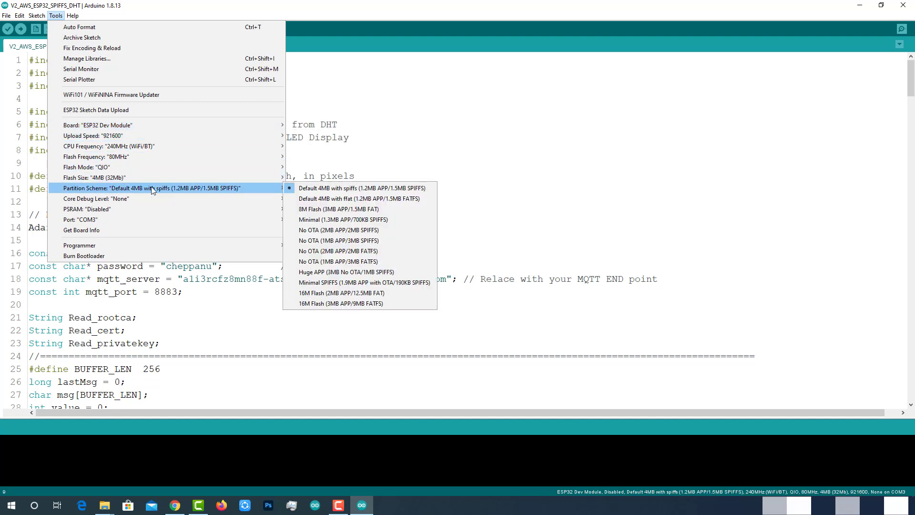
mouse_move(156, 195)
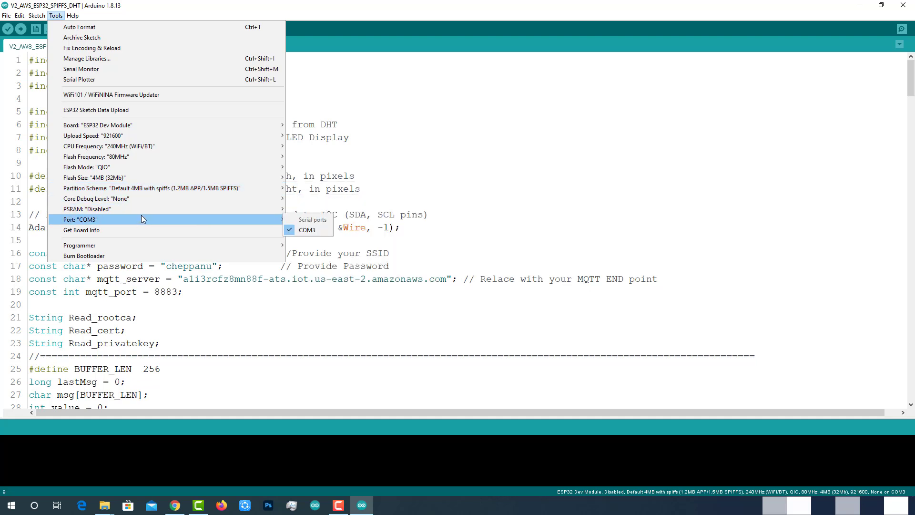
mouse_move(137, 225)
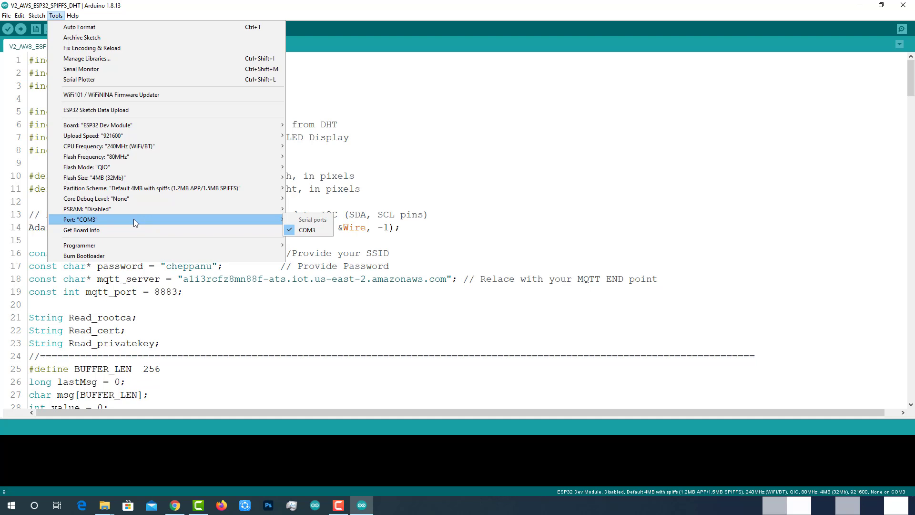
click(307, 229)
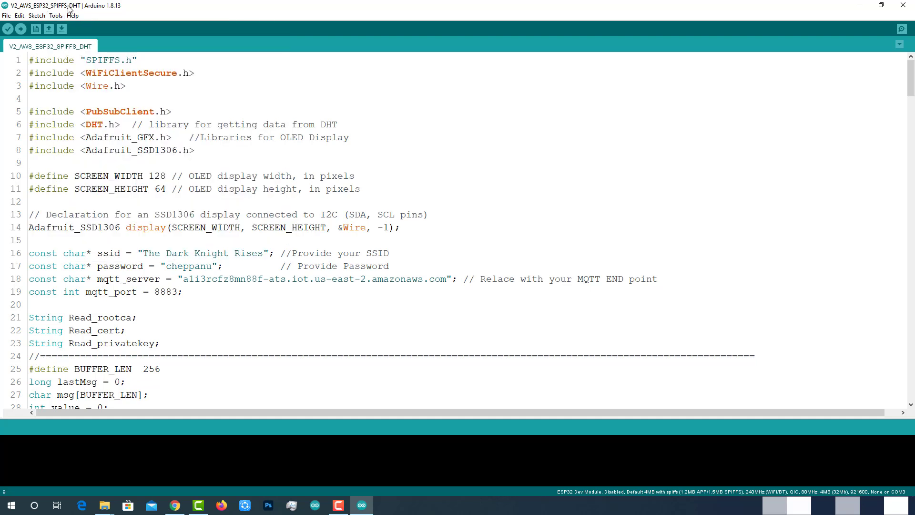
click(56, 15)
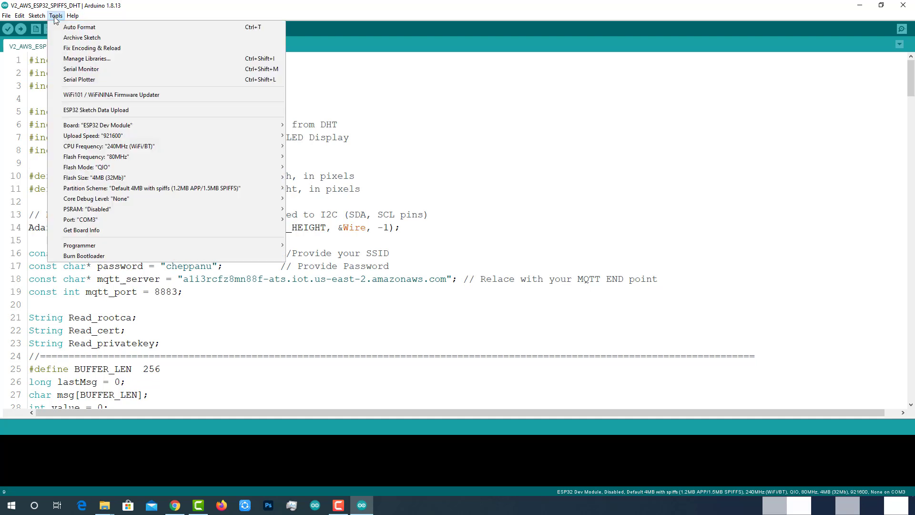
mouse_move(96, 110)
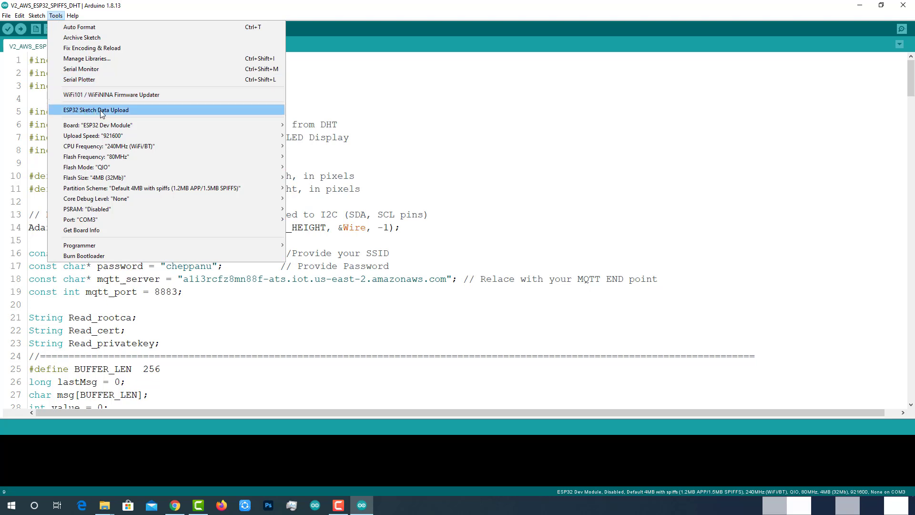
Upload the SPIFFS image with the certificate files to the ESP32 and reset the board
click(95, 110)
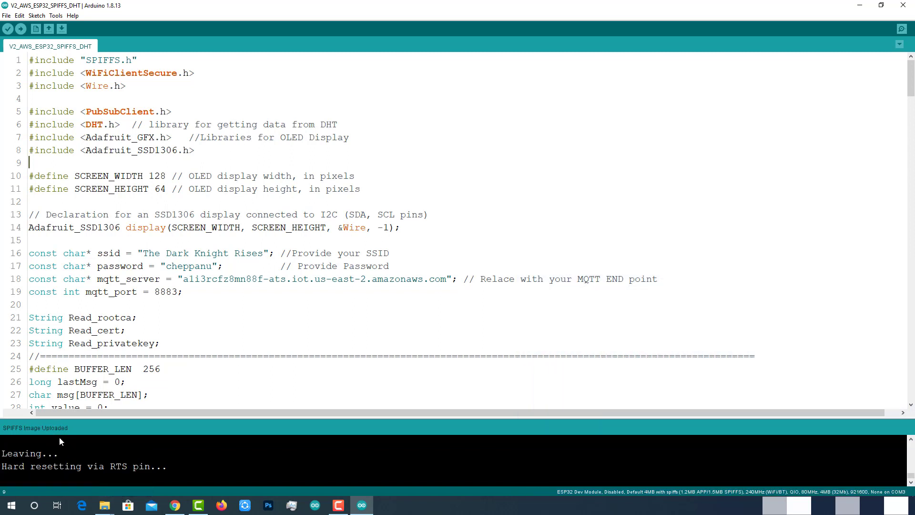
mouse_move(21, 29)
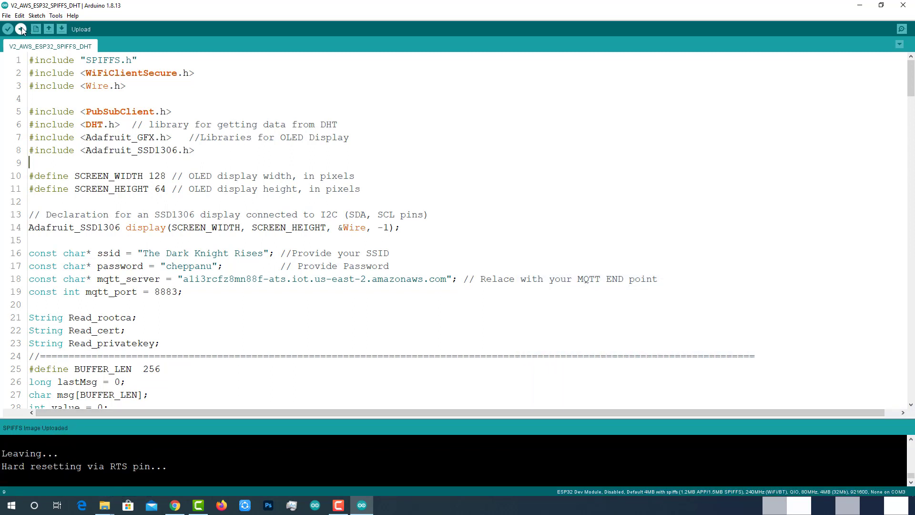
Compile and upload the V2_AWS_ESP32_SPIFFS_DHT sketch to the ESP32
click(21, 28)
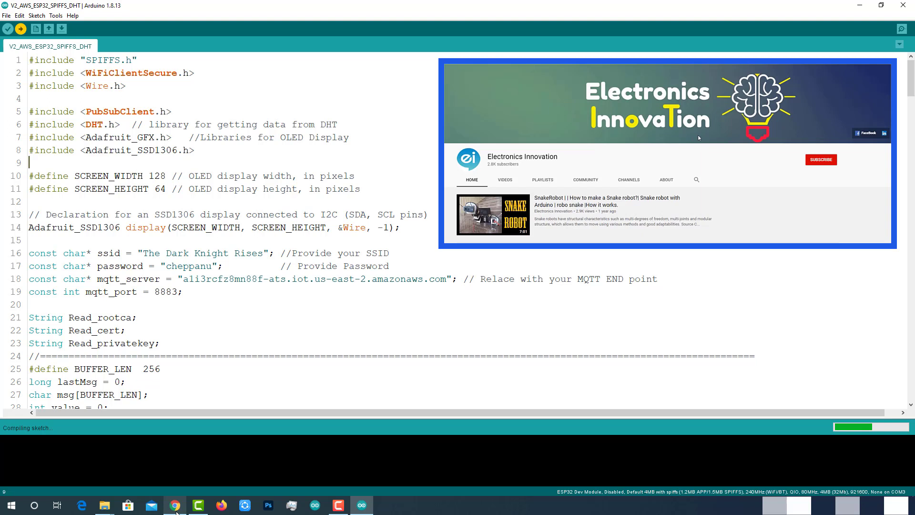
click(820, 160)
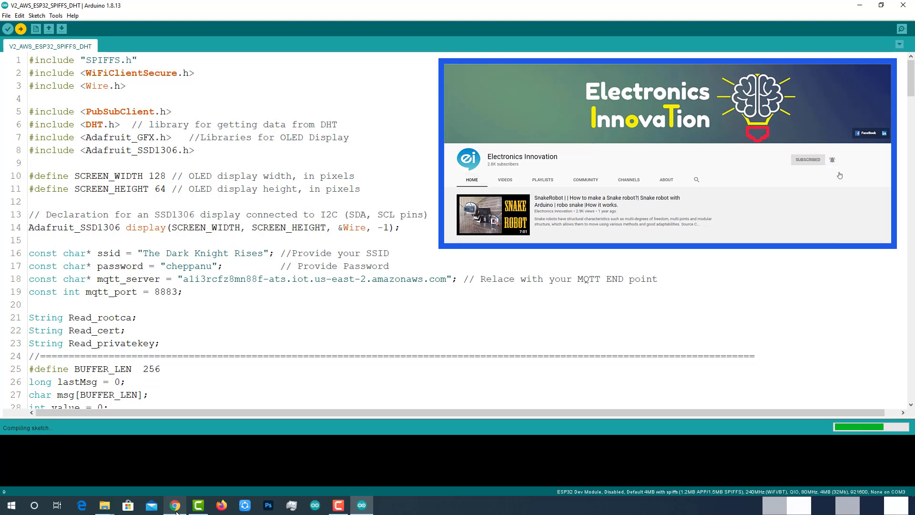
mouse_move(829, 175)
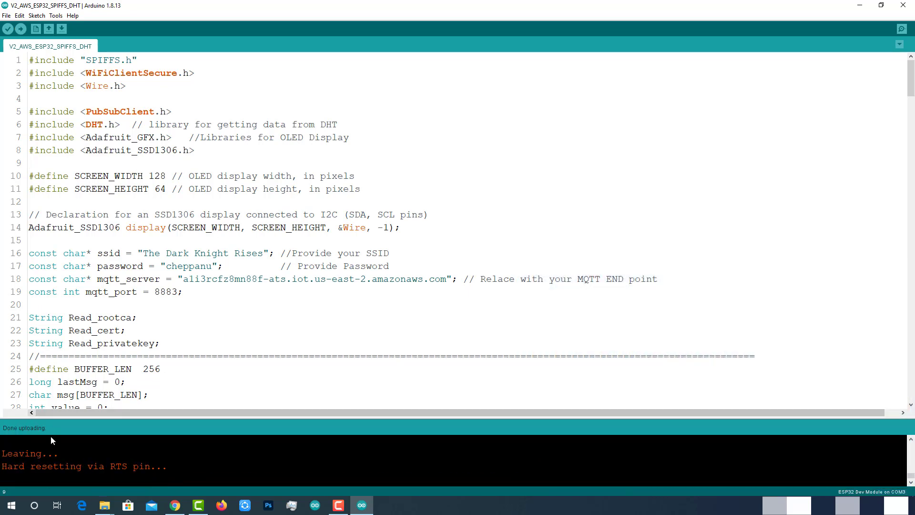
mouse_move(901, 29)
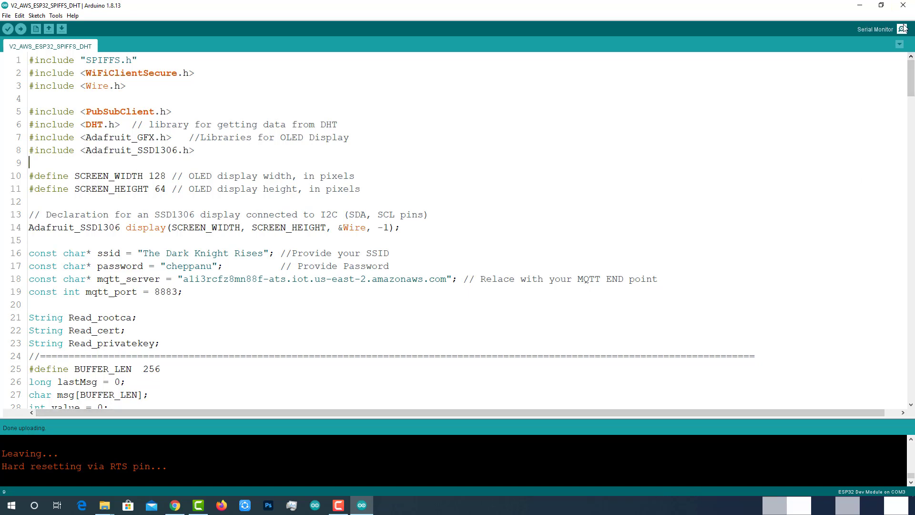
Review the serial log for IP 192.168.0.102, certificate loading, and published readings
click(902, 29)
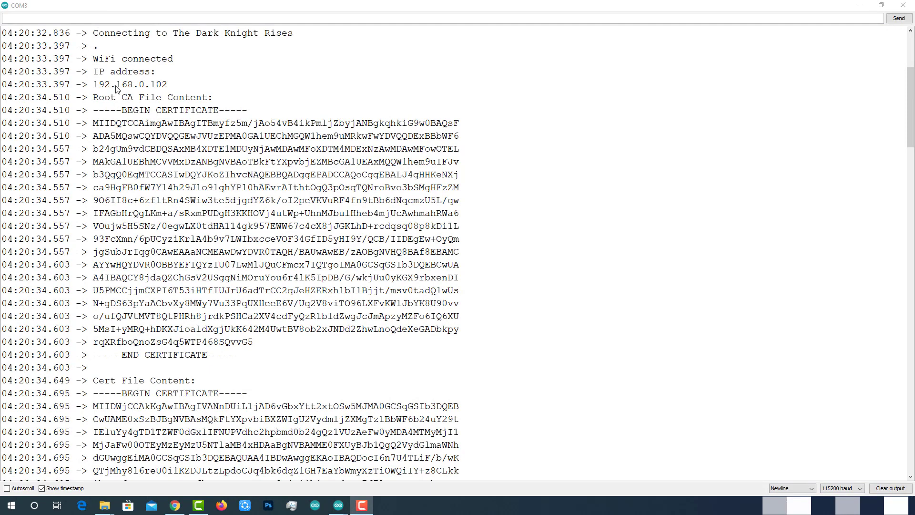
mouse_move(95, 63)
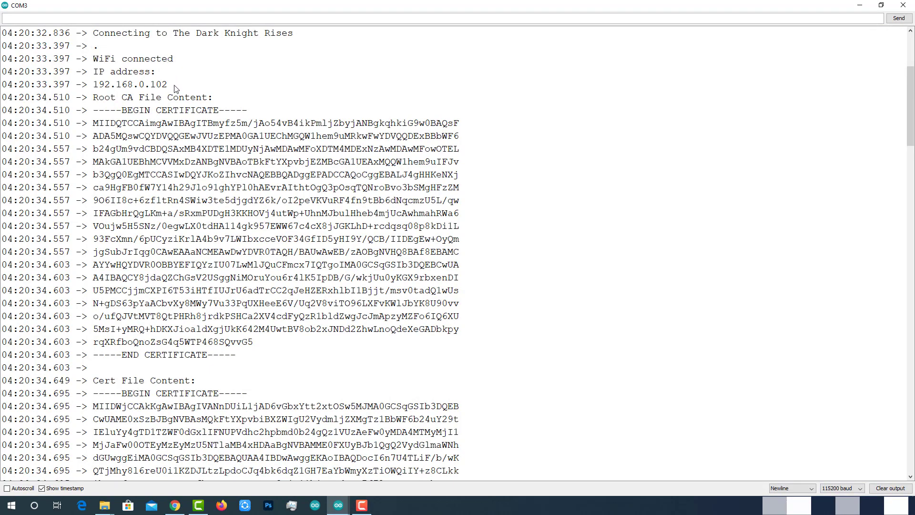
double_click(129, 84)
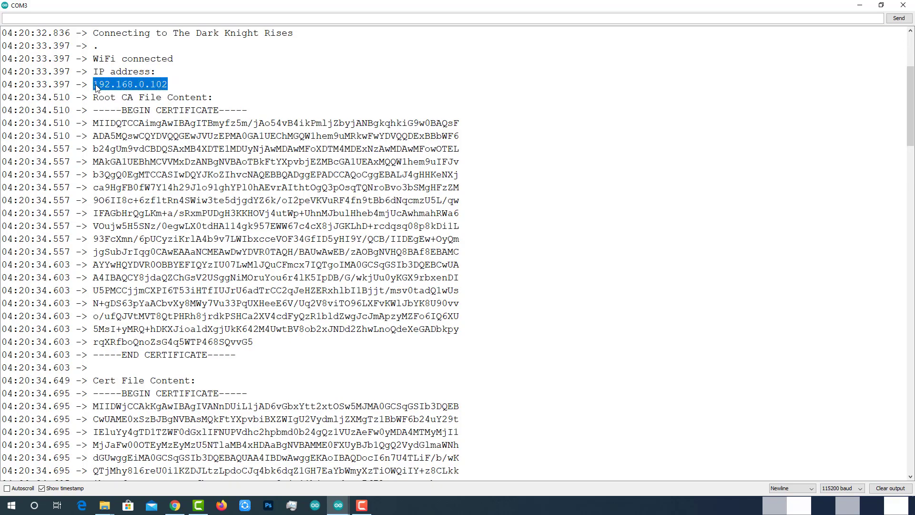
scroll(down, 3)
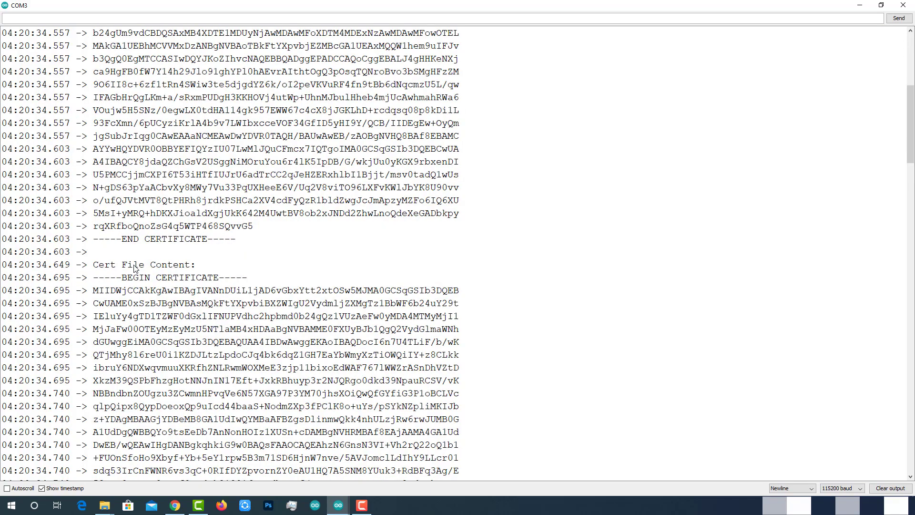
scroll(down, 3)
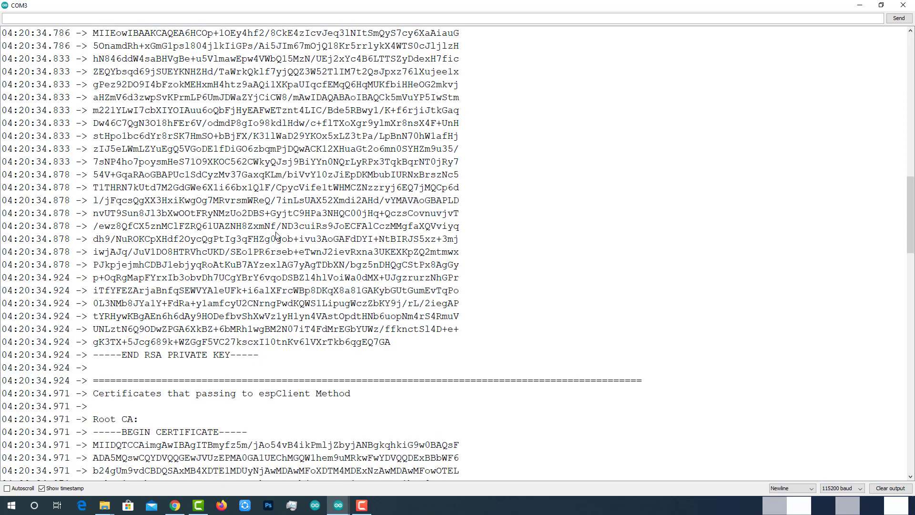
double_click(127, 315)
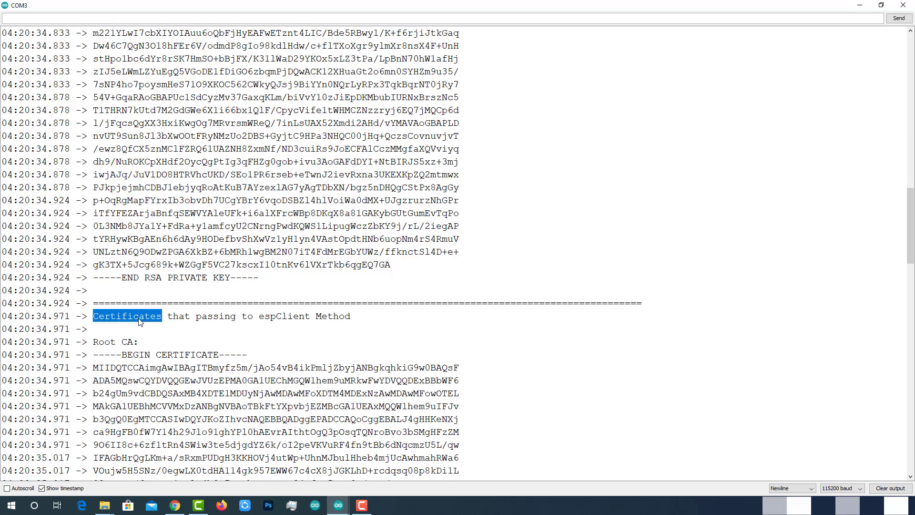
scroll(down, 3)
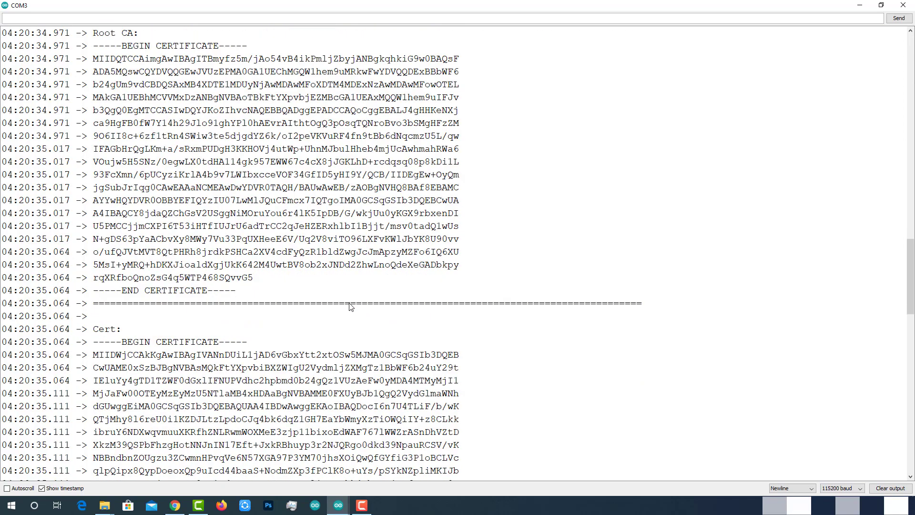
scroll(down, 3)
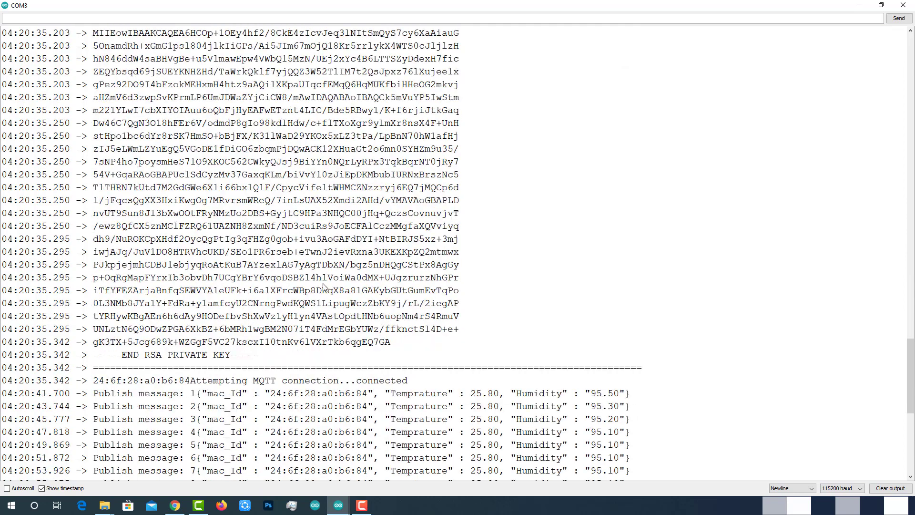
double_click(135, 342)
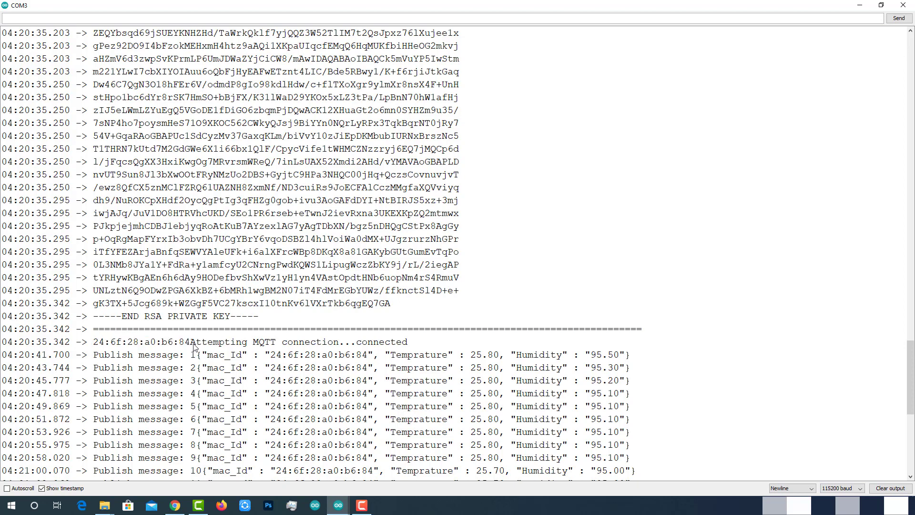
double_click(216, 341)
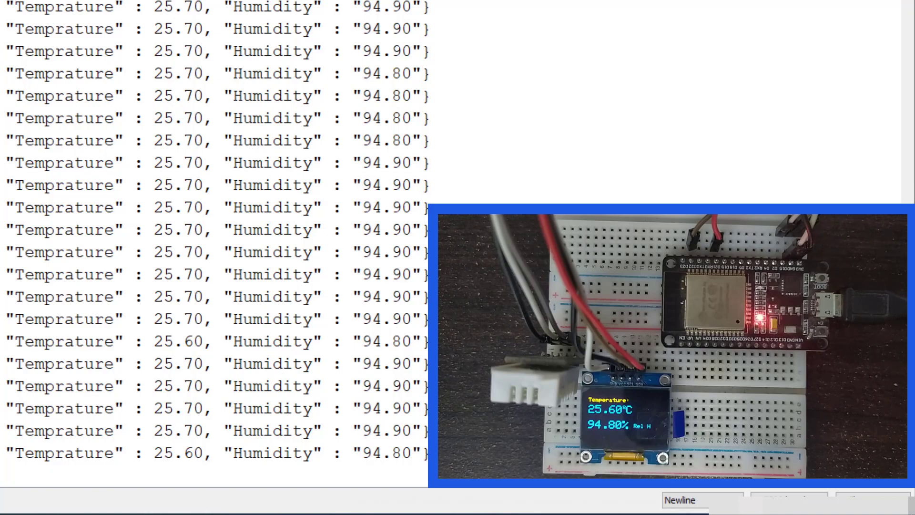
Subscribe the MQTT test client to ei_out, with the browser beside the serial log
click(175, 505)
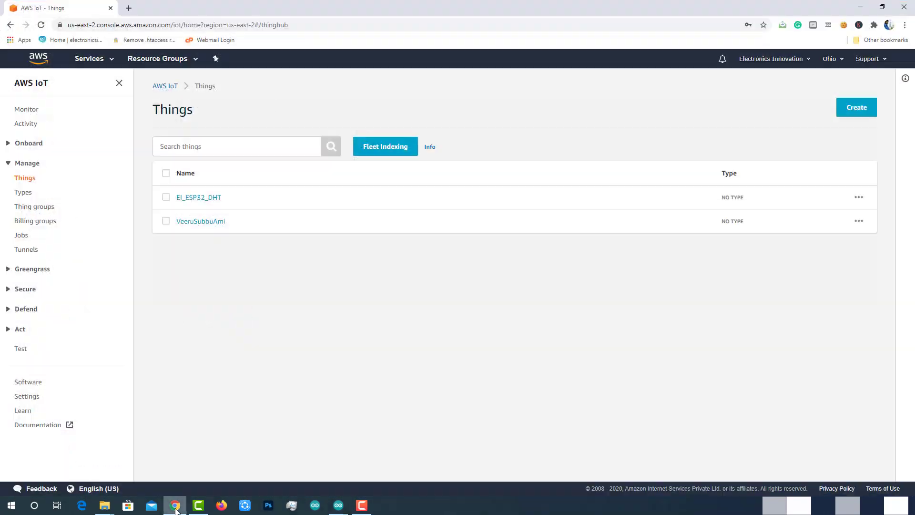
click(20, 349)
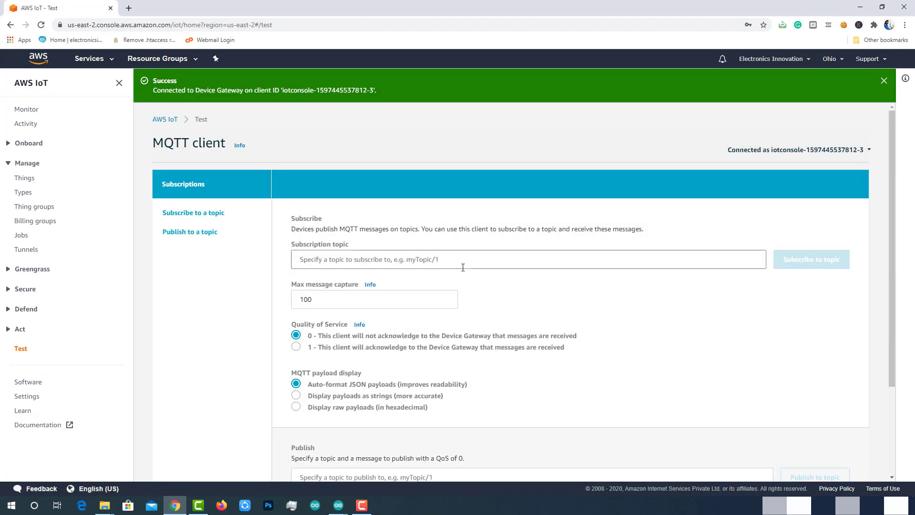
text(ei_out)
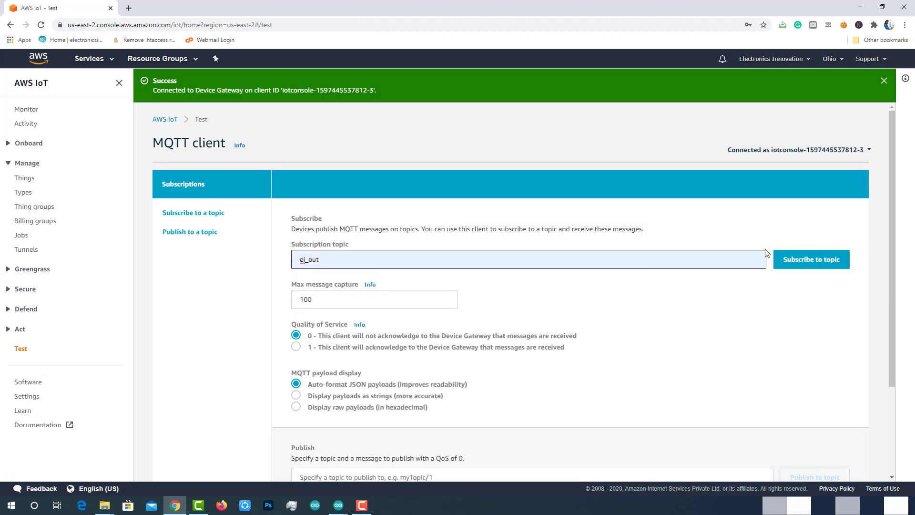
click(811, 259)
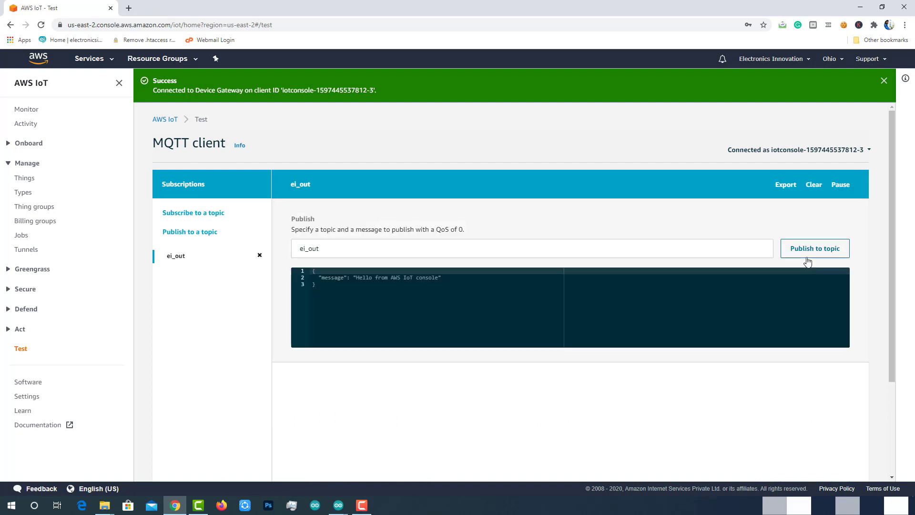
click(814, 248)
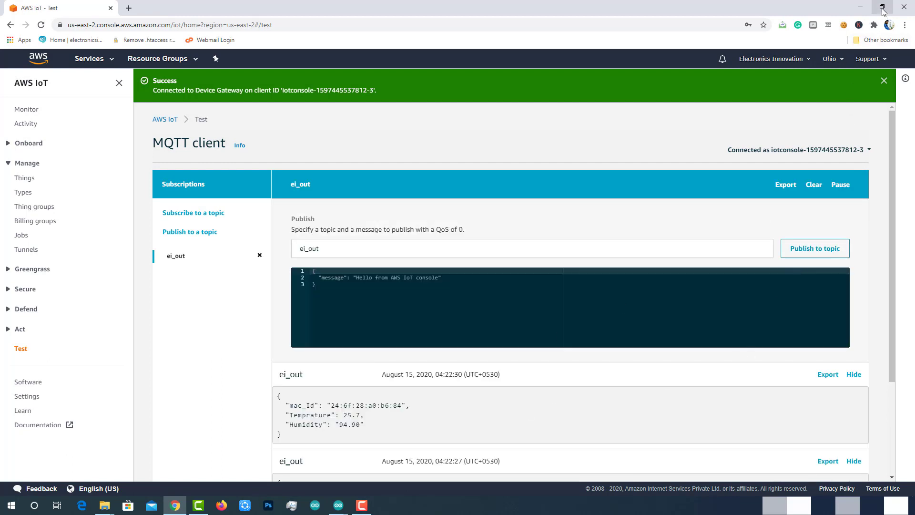
mouse_move(882, 6)
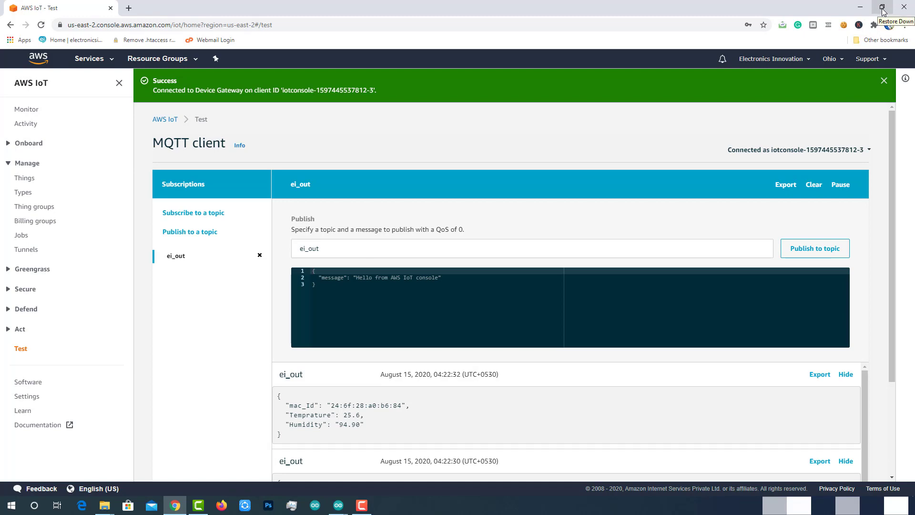
click(882, 7)
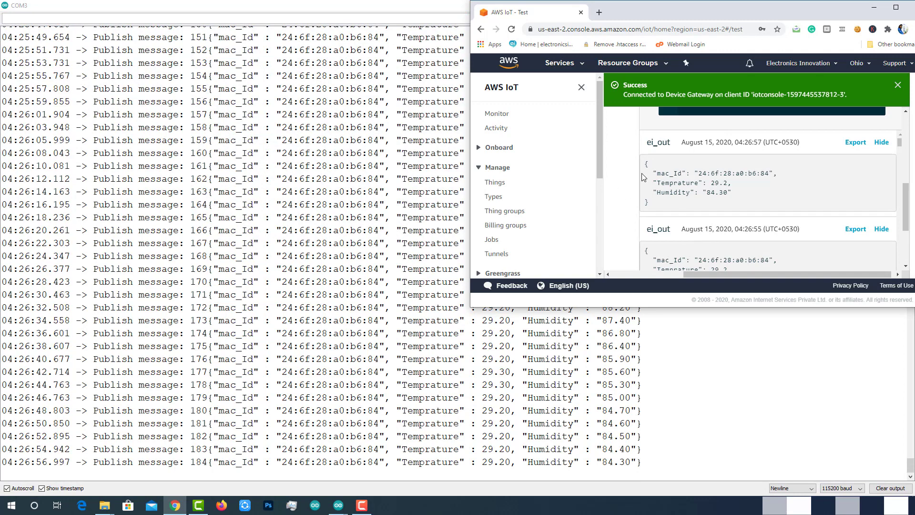
Maximise Chrome, scroll the ei_out messages, then minimise it to return to Arduino IDE
click(884, 11)
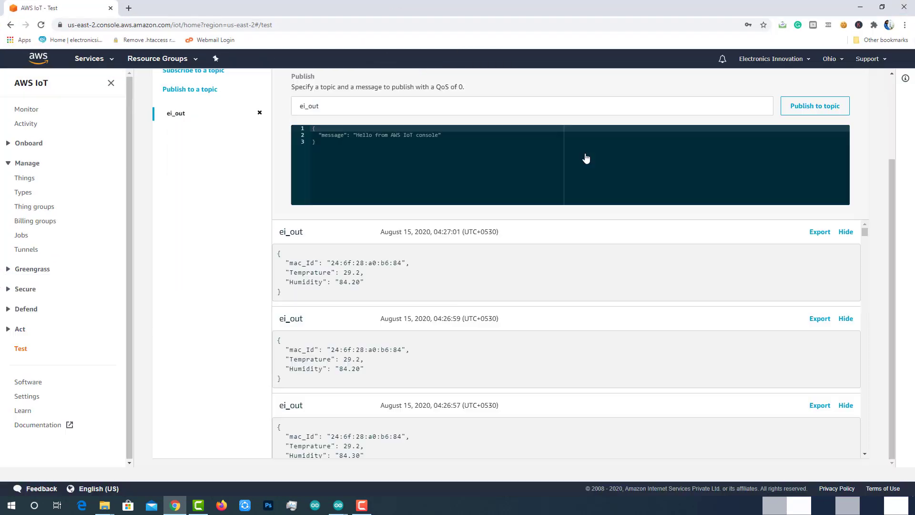
scroll(up, 3)
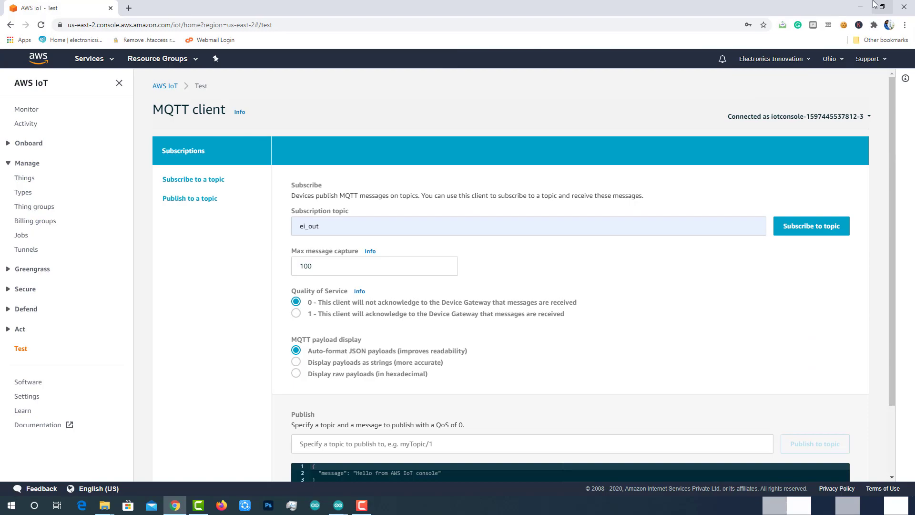
click(338, 504)
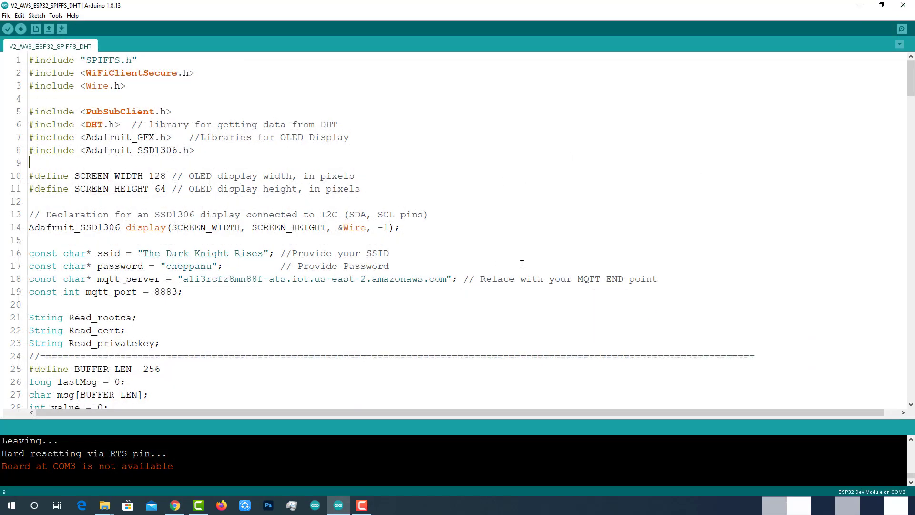